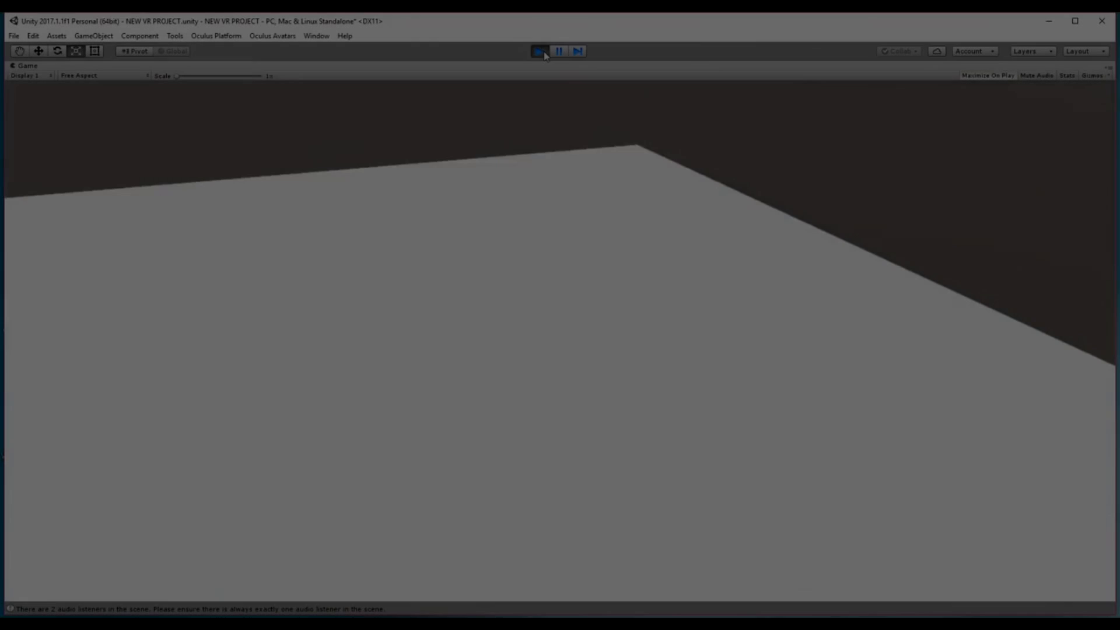
Play the VR scene, test grabbing the stacked cubes and handgun, then exit to the desktop.
{"action": "left_click", "coordinate": [539, 51]}
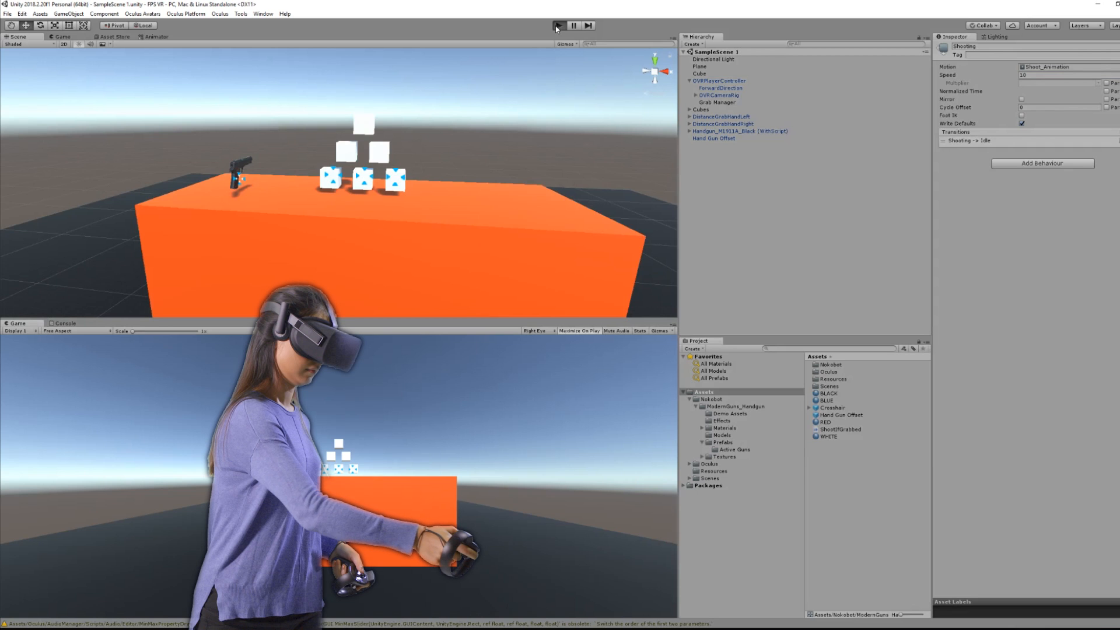
{"action": "left_click", "coordinate": [558, 26]}
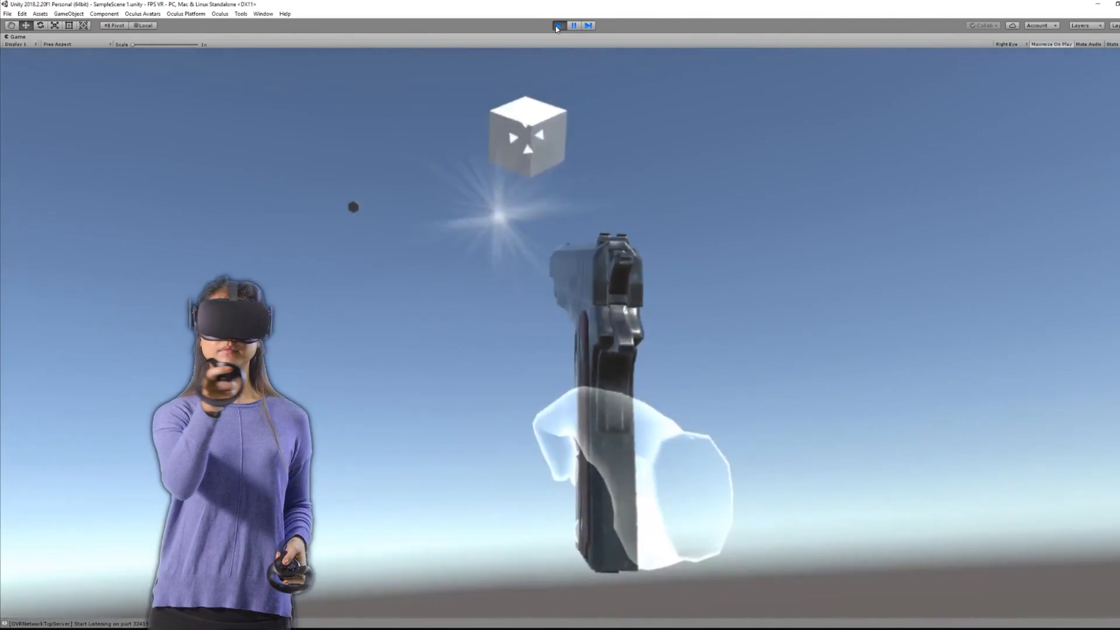
{"action": "left_click", "coordinate": [559, 25]}
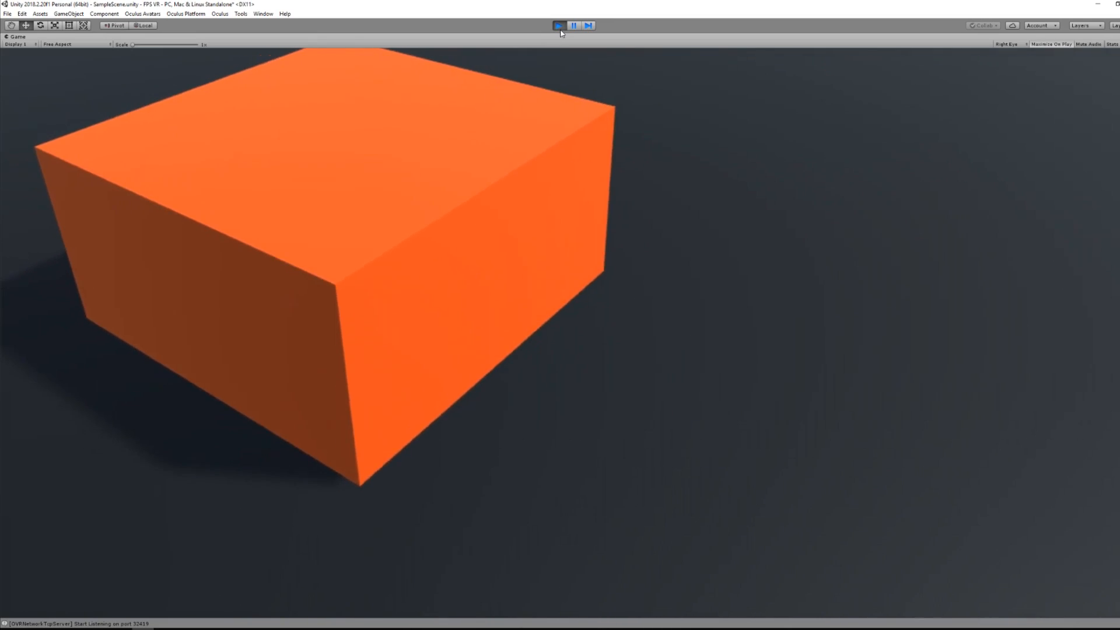
{"action": "left_click", "coordinate": [558, 25]}
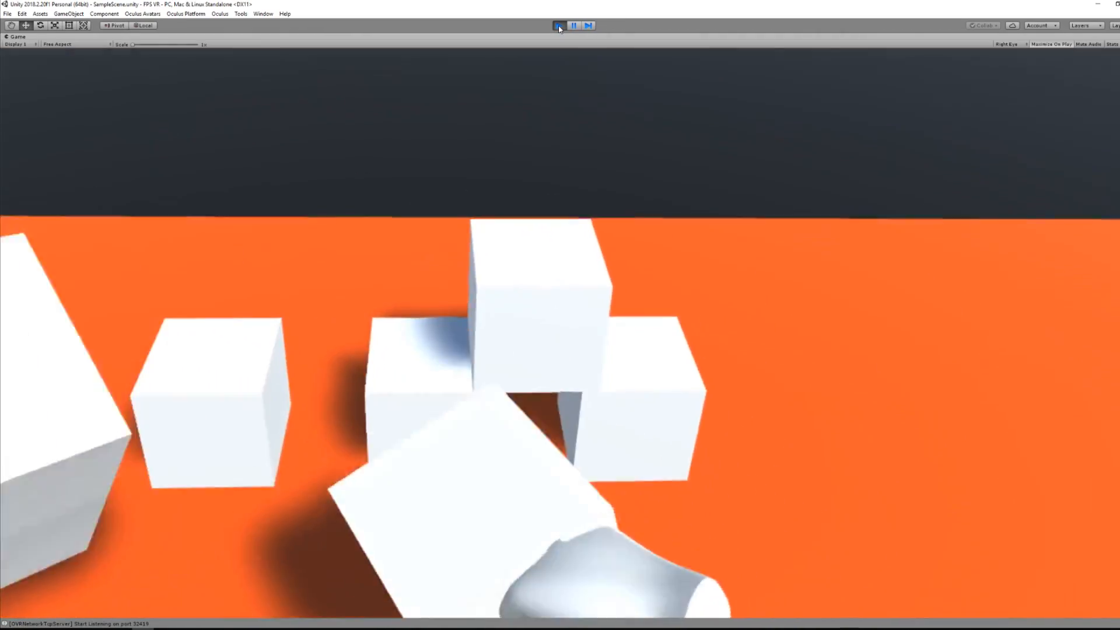
{"action": "left_click", "coordinate": [559, 25]}
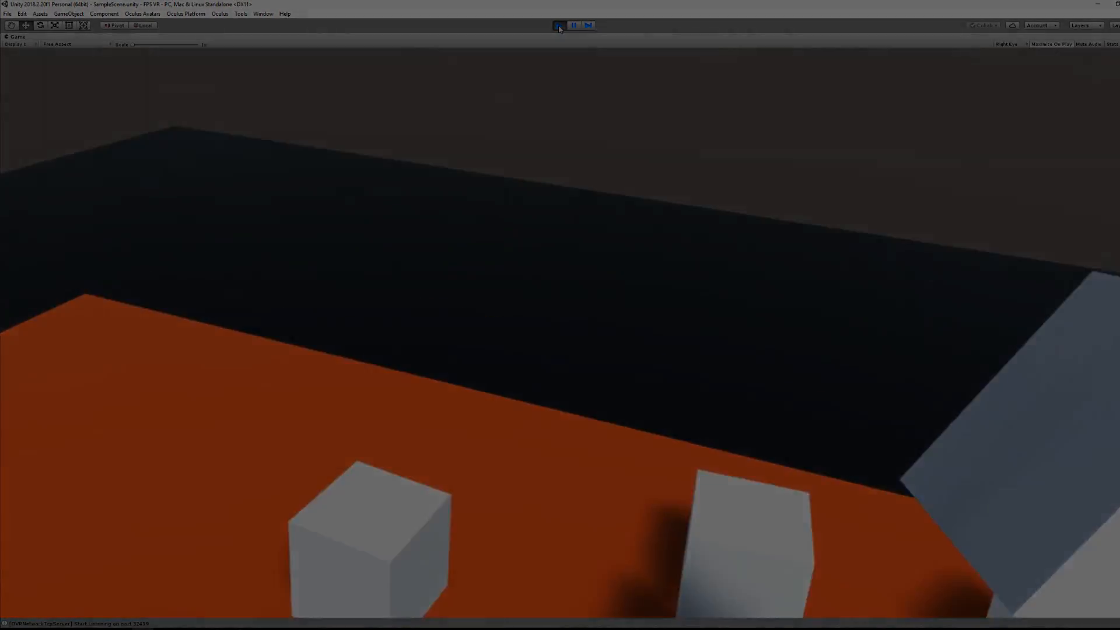
{"action": "left_click", "coordinate": [558, 25]}
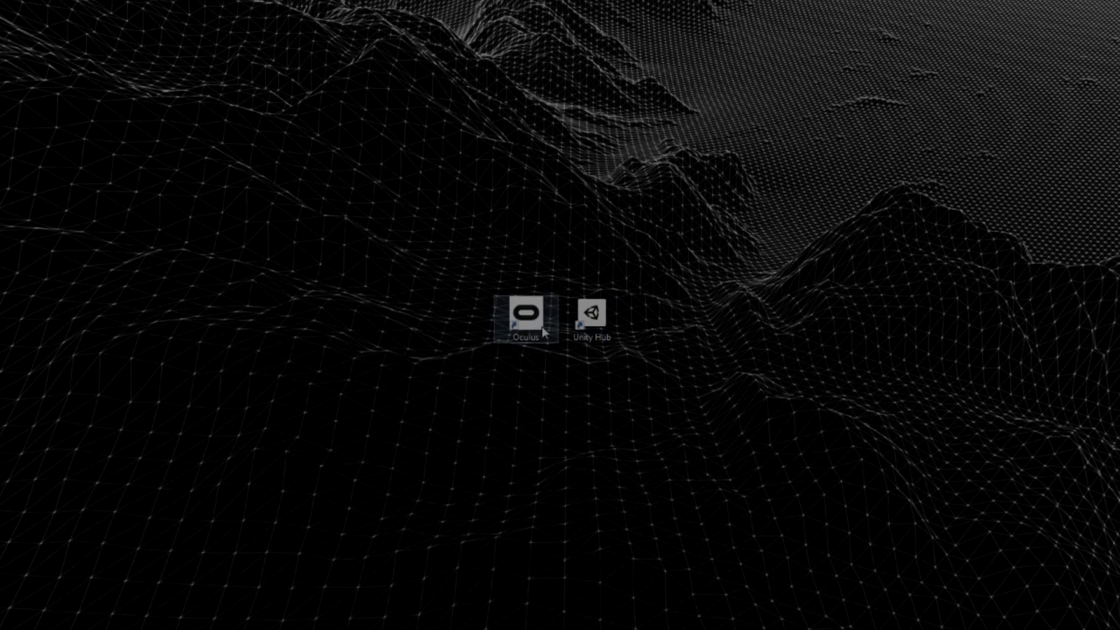
Launch the Oculus app, toggle the Unknown Sources permission, and close the window.
{"action": "double_click", "coordinate": [526, 312]}
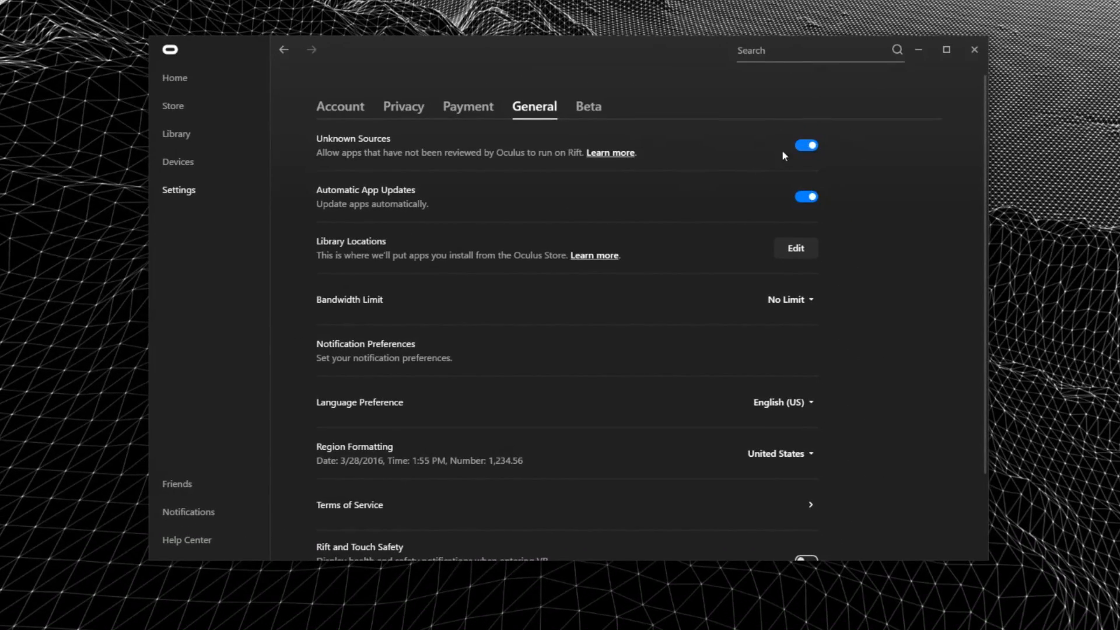
{"action": "left_click", "coordinate": [805, 146]}
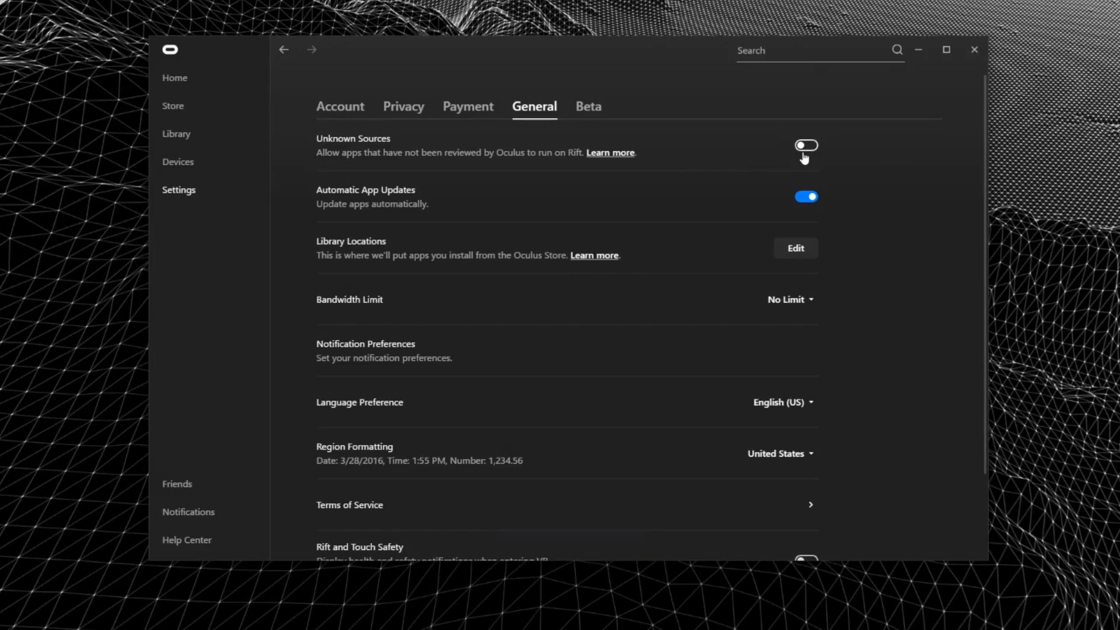
{"action": "left_click", "coordinate": [805, 146]}
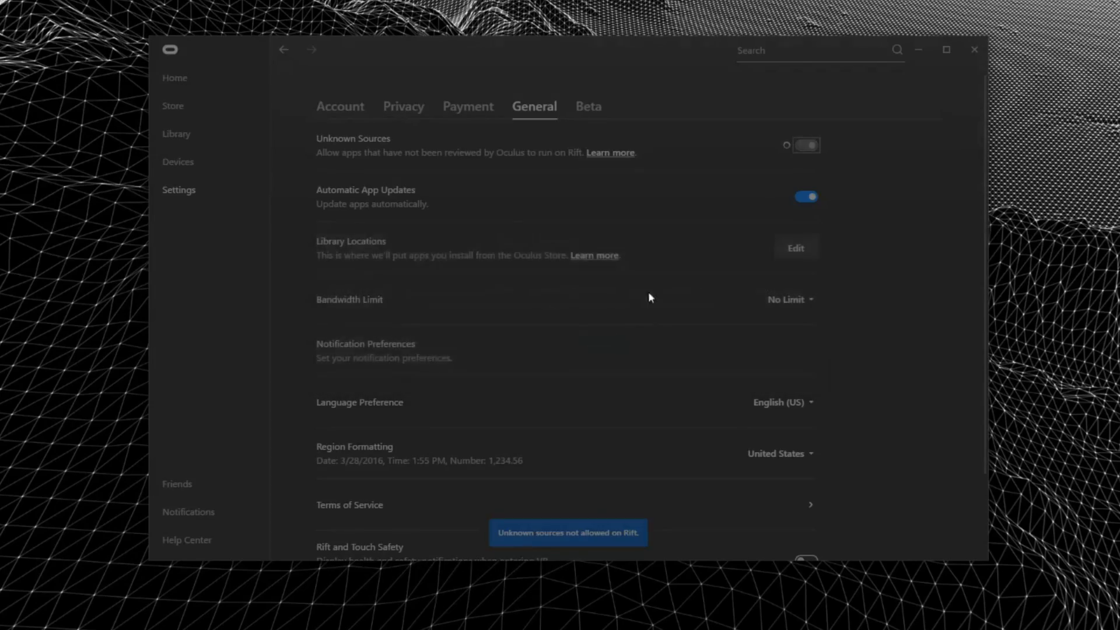
{"action": "left_click", "coordinate": [973, 49]}
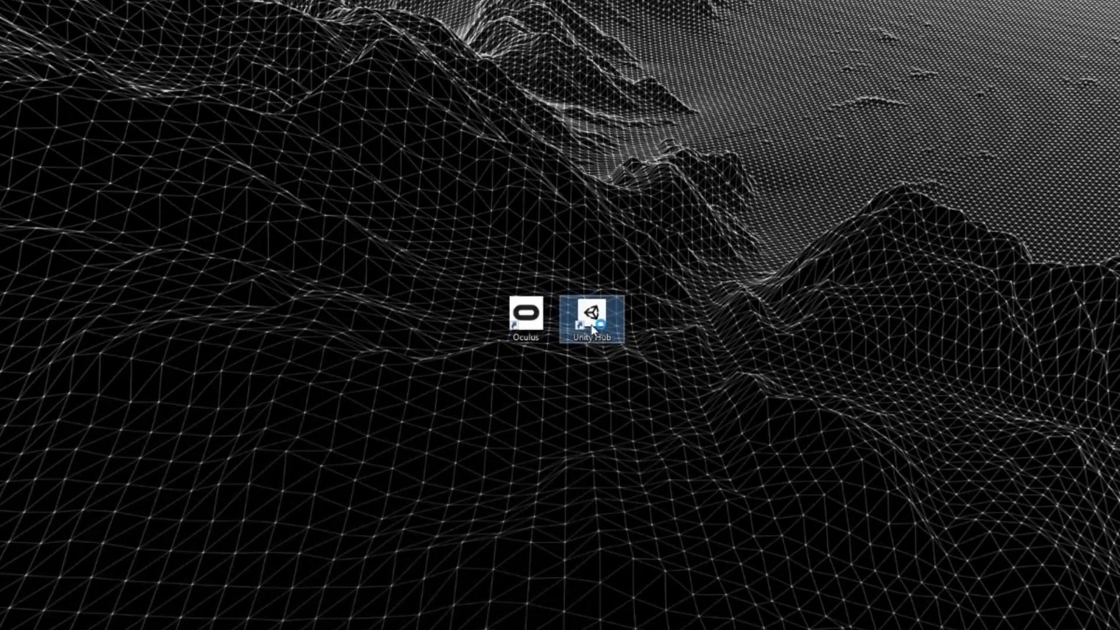
In Unity Hub, create a 3D project named 'FPS VR' at a chosen location.
{"action": "double_click", "coordinate": [592, 312]}
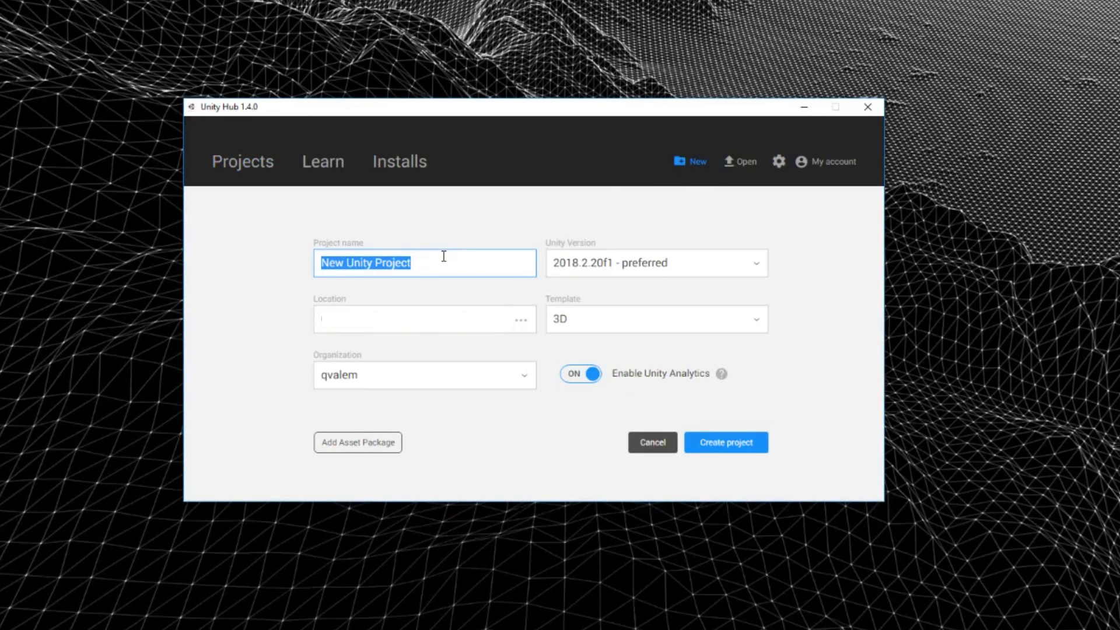
{"action": "type", "text": "FPS VR"}
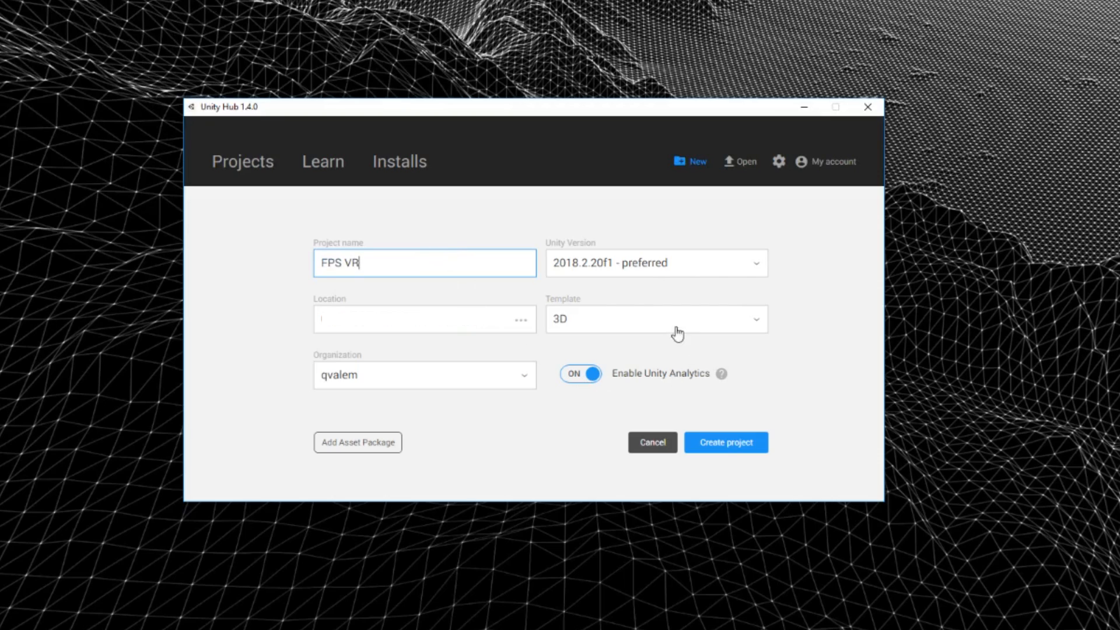
{"action": "left_click", "coordinate": [652, 262]}
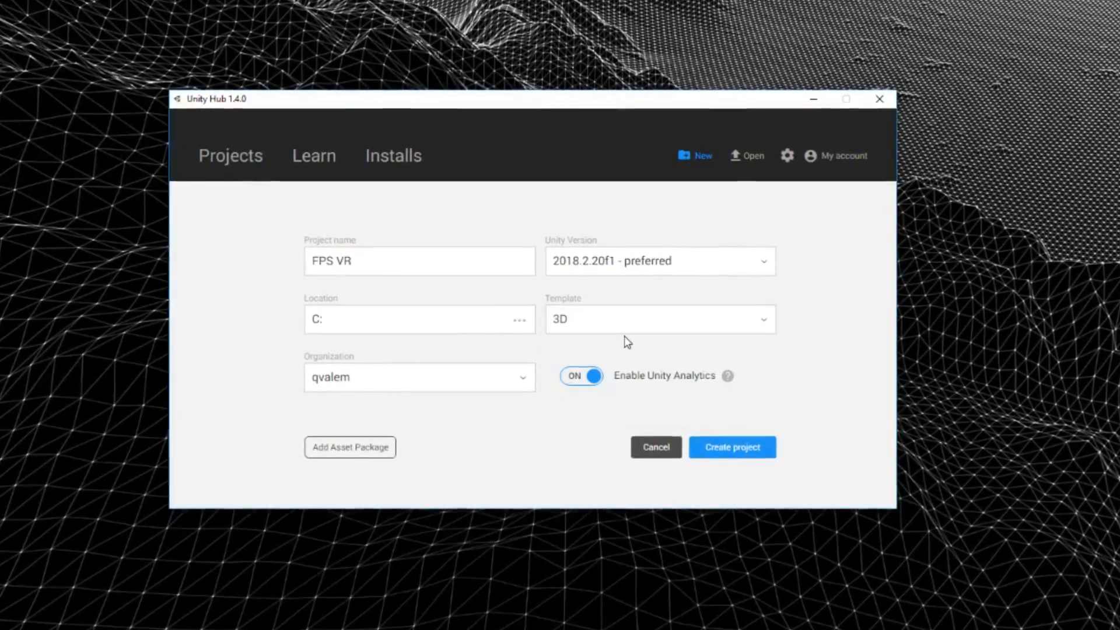
{"action": "left_click", "coordinate": [731, 447]}
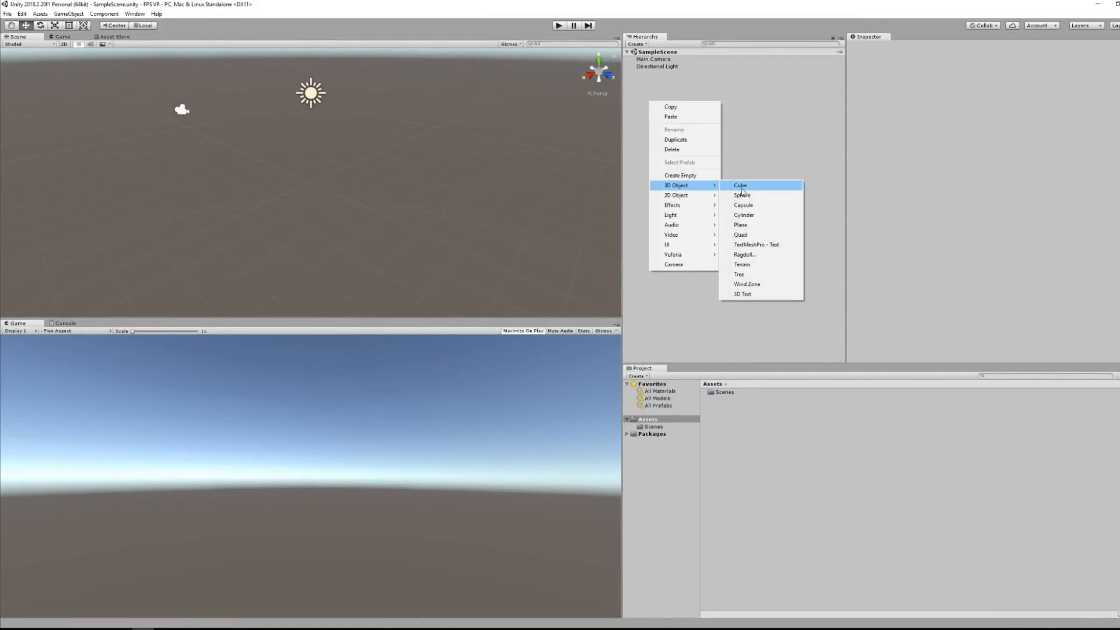
Add a plane and cube, create RED, BLACK, BLUE and WHITE materials, and apply RED to the cube.
{"action": "left_click", "coordinate": [741, 225]}
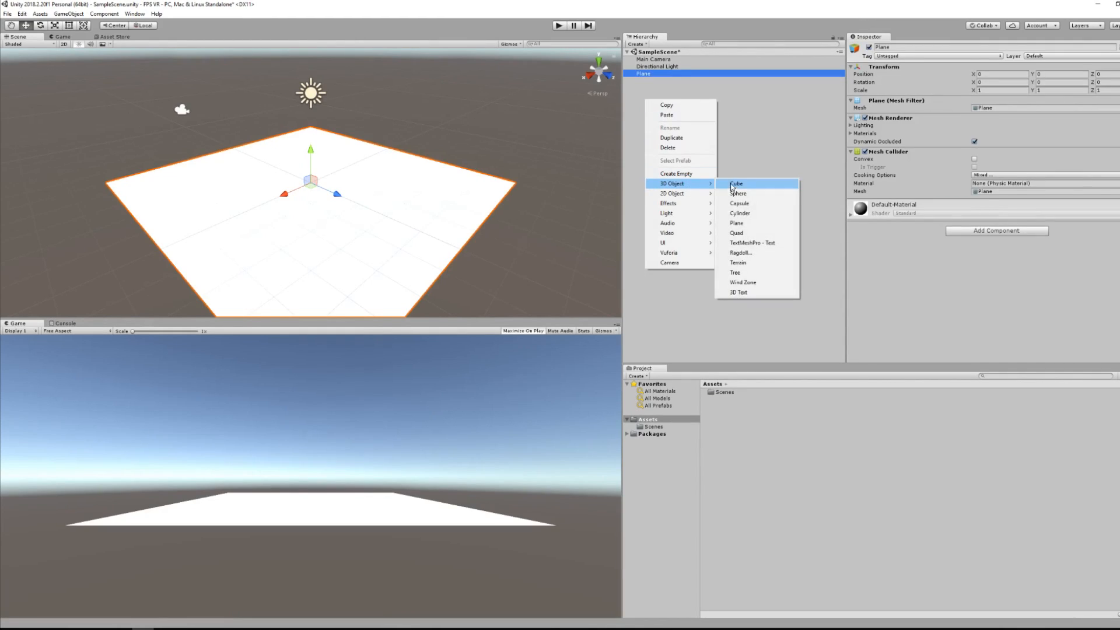
{"action": "left_click", "coordinate": [736, 183]}
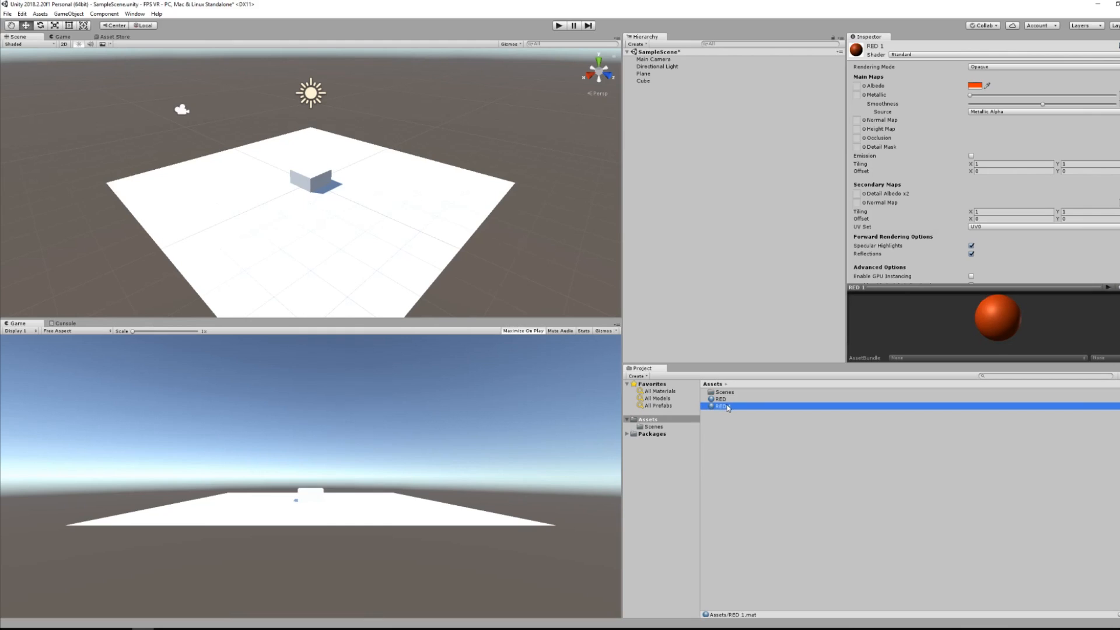
{"action": "left_click", "coordinate": [975, 85]}
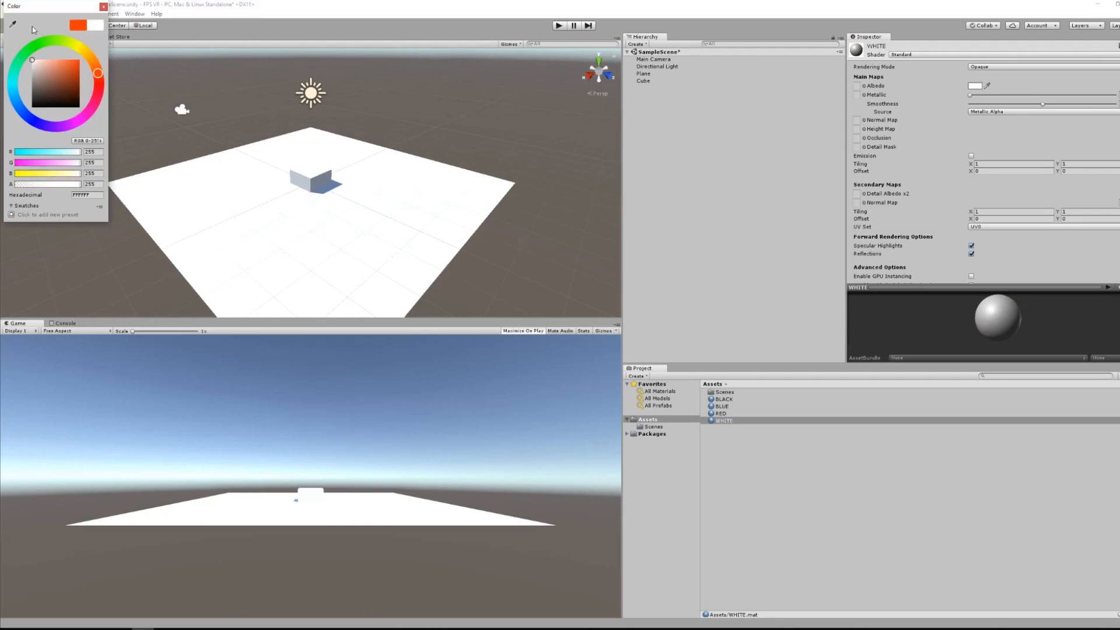
{"action": "left_click", "coordinate": [722, 414]}
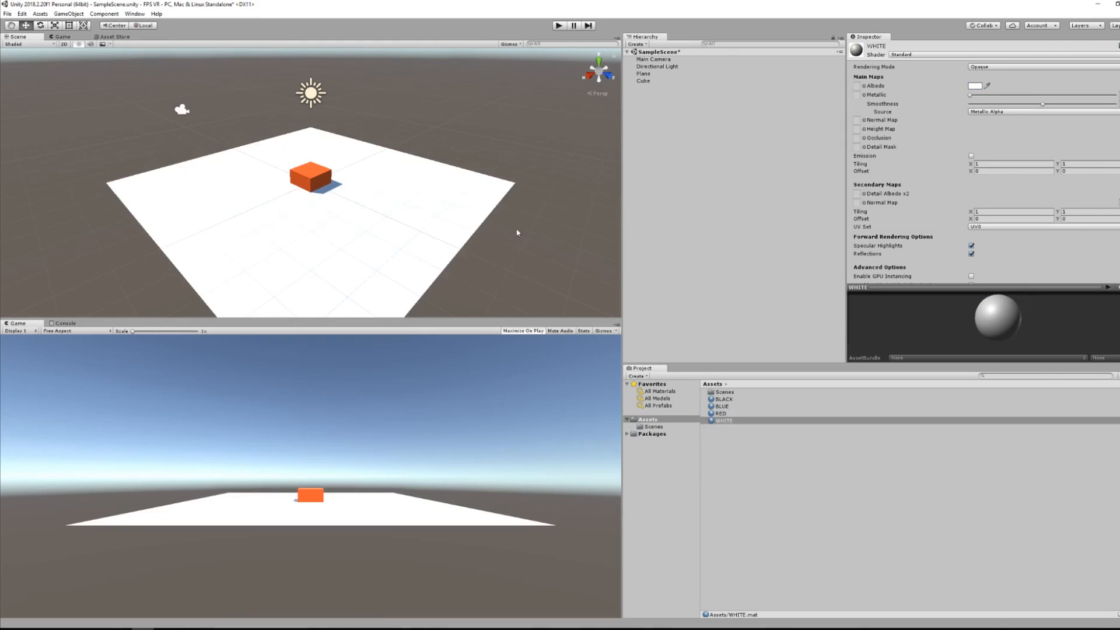
{"action": "left_click", "coordinate": [652, 58]}
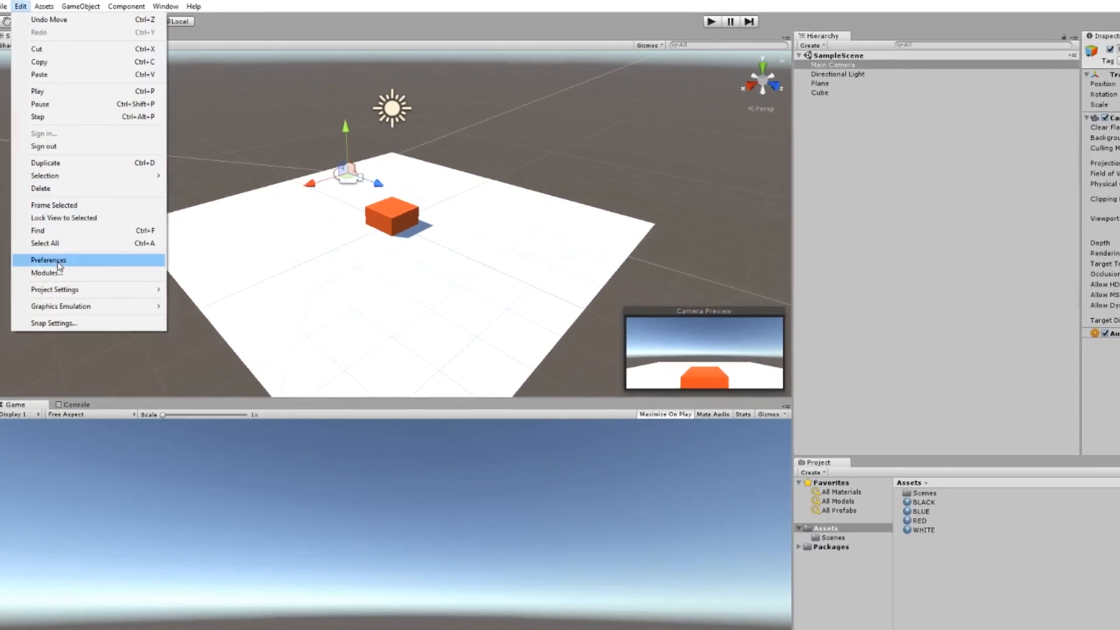
In Player XR Settings, tick Virtual Reality Supported and keep Oculus in the SDK list.
{"action": "left_click", "coordinate": [54, 289]}
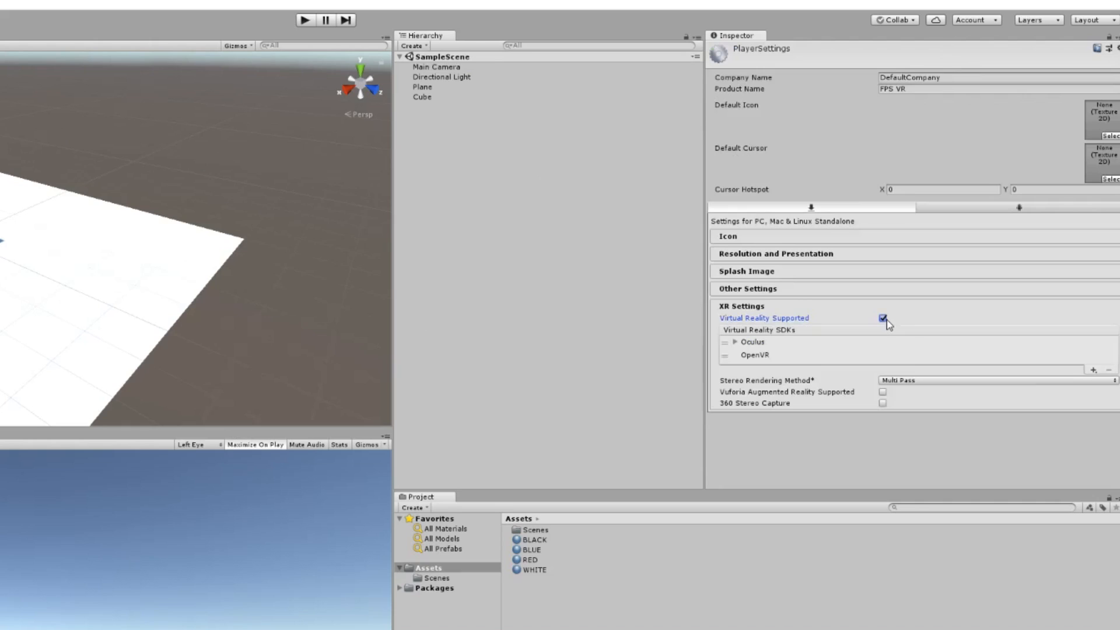
{"action": "left_click", "coordinate": [754, 355]}
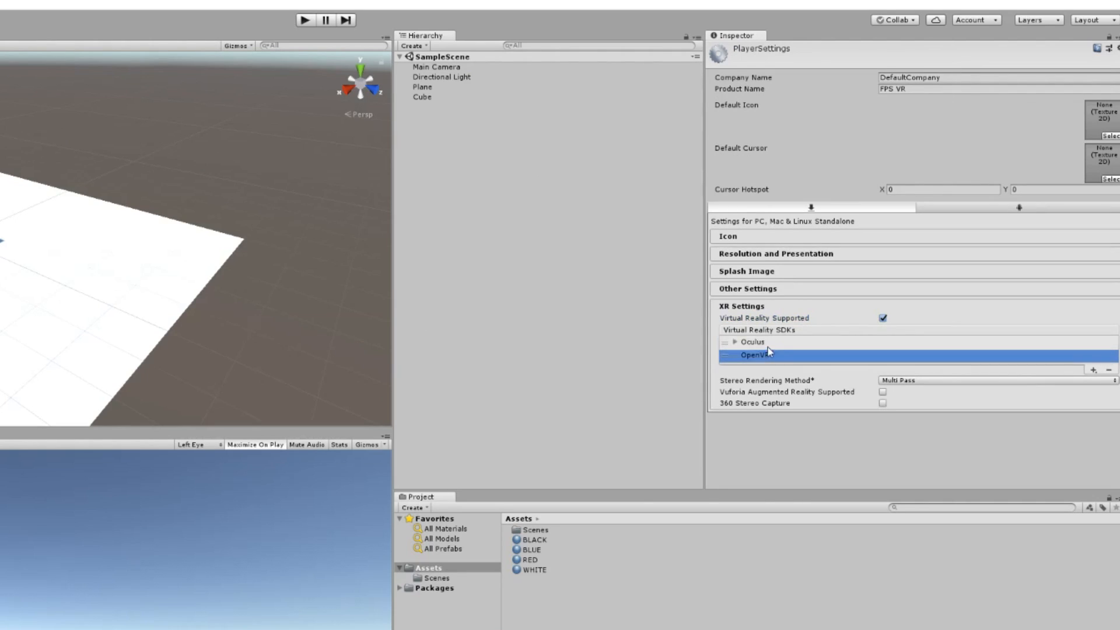
{"action": "left_click", "coordinate": [1092, 370]}
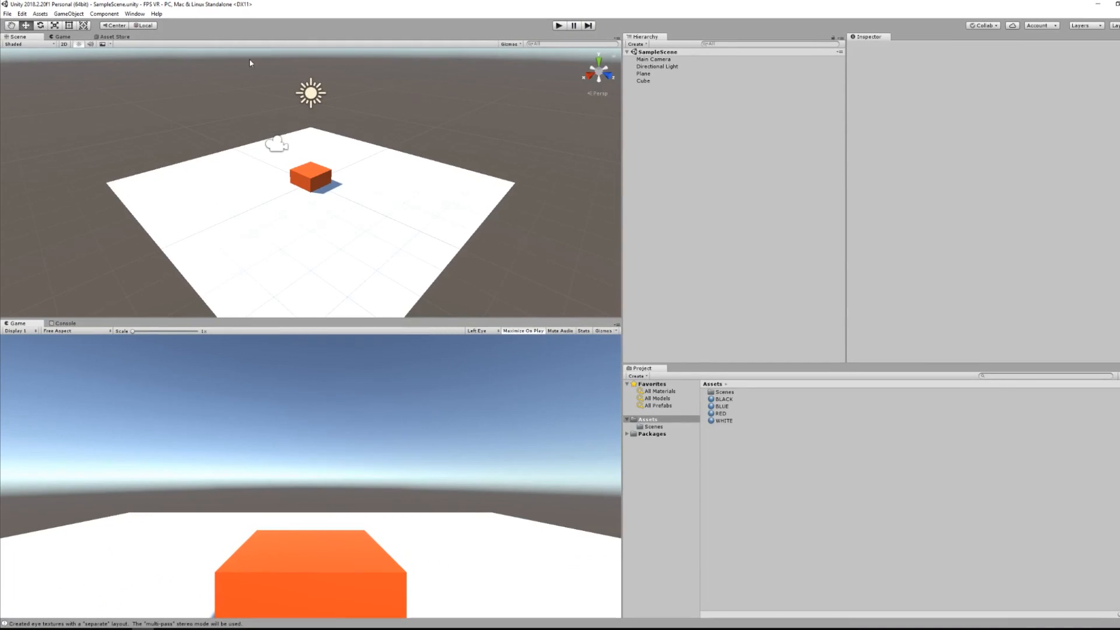
Open the Asset Store, search 'oculus inte', and open the Oculus Integration listing.
{"action": "left_click", "coordinate": [114, 36]}
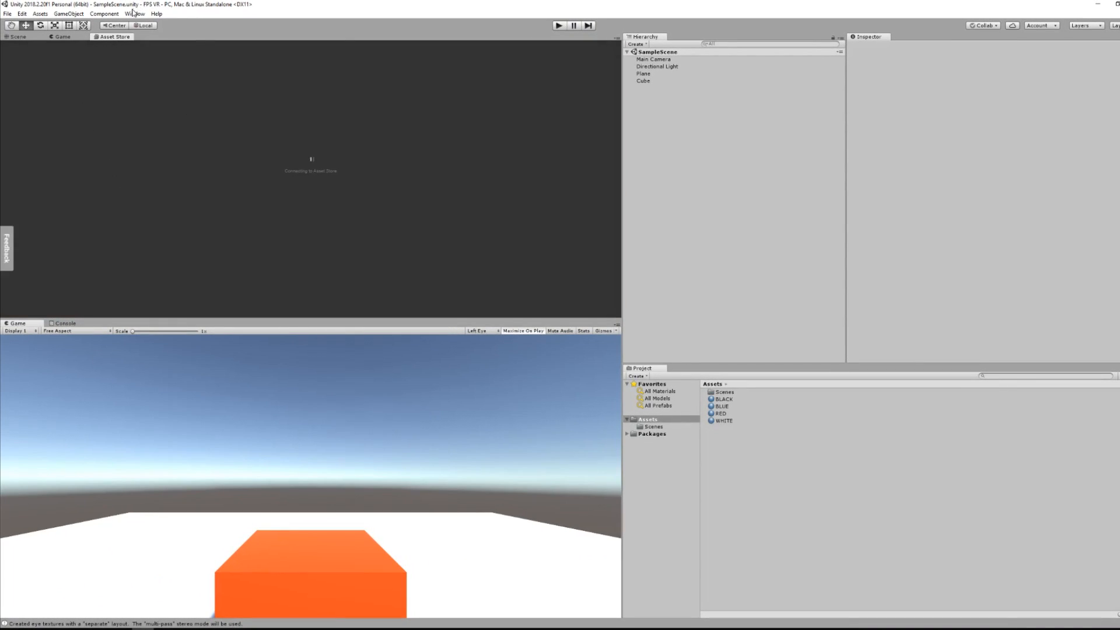
{"action": "left_click", "coordinate": [135, 14]}
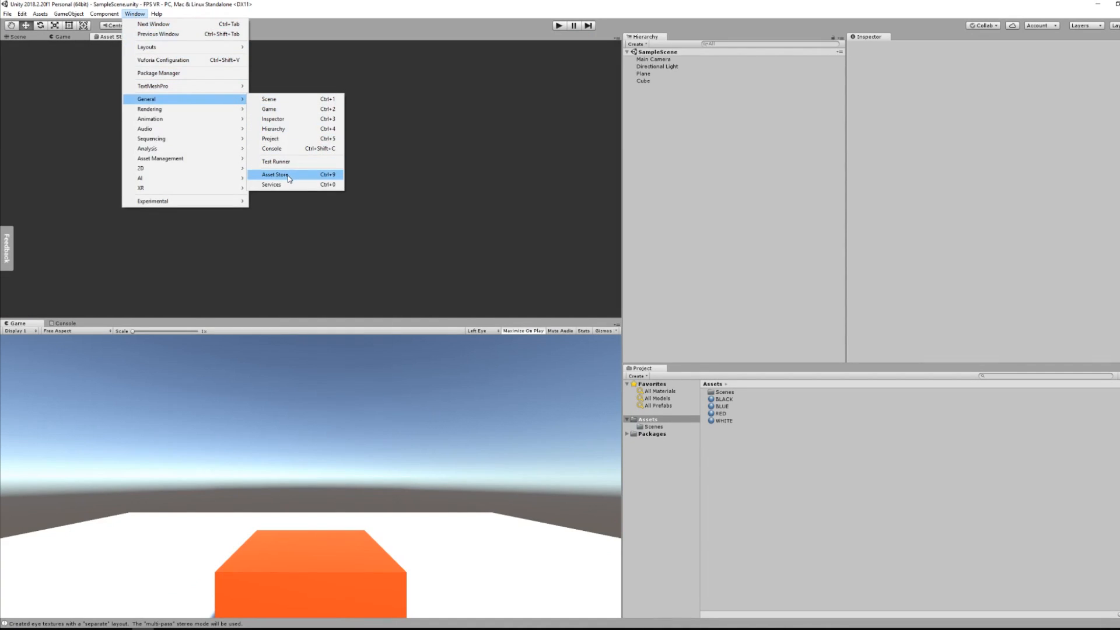
{"action": "left_click", "coordinate": [274, 175]}
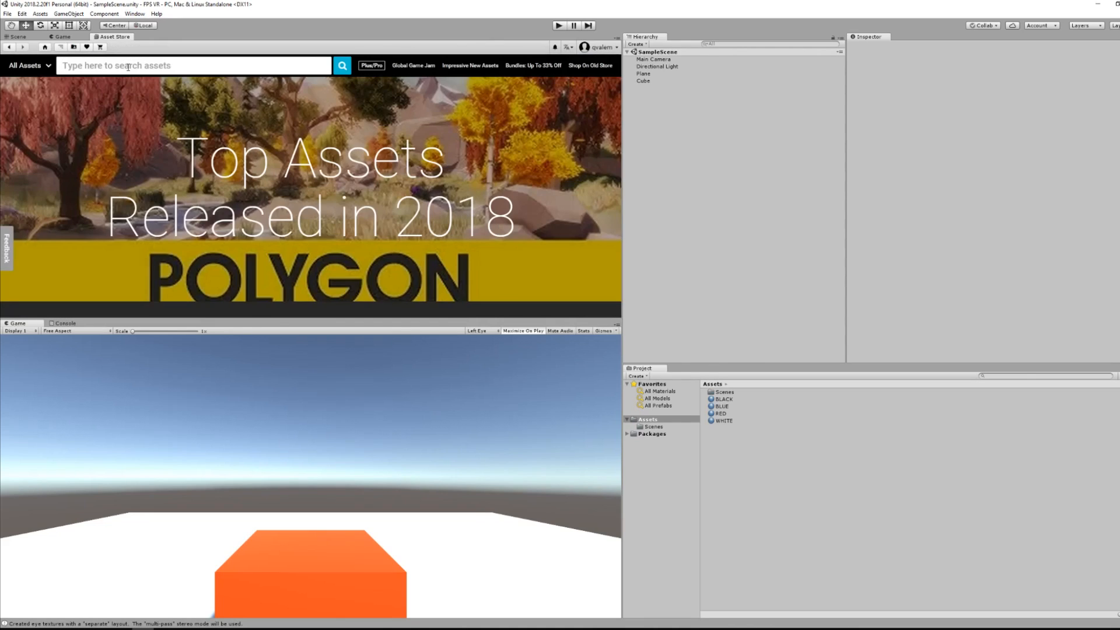
{"action": "type", "text": "oculus integration"}
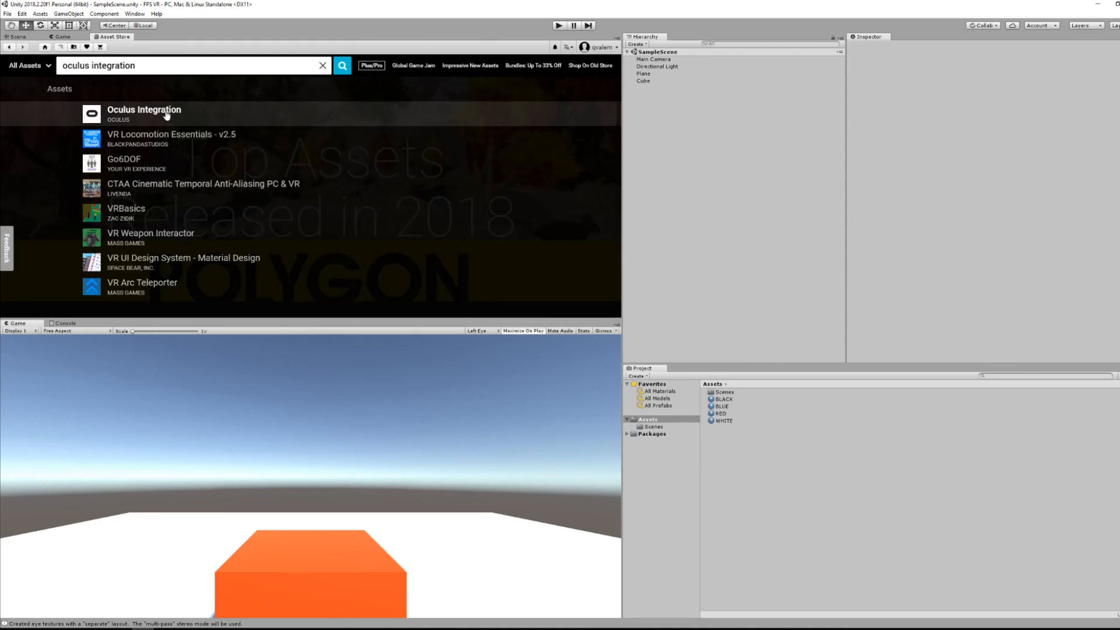
{"action": "left_click", "coordinate": [144, 111]}
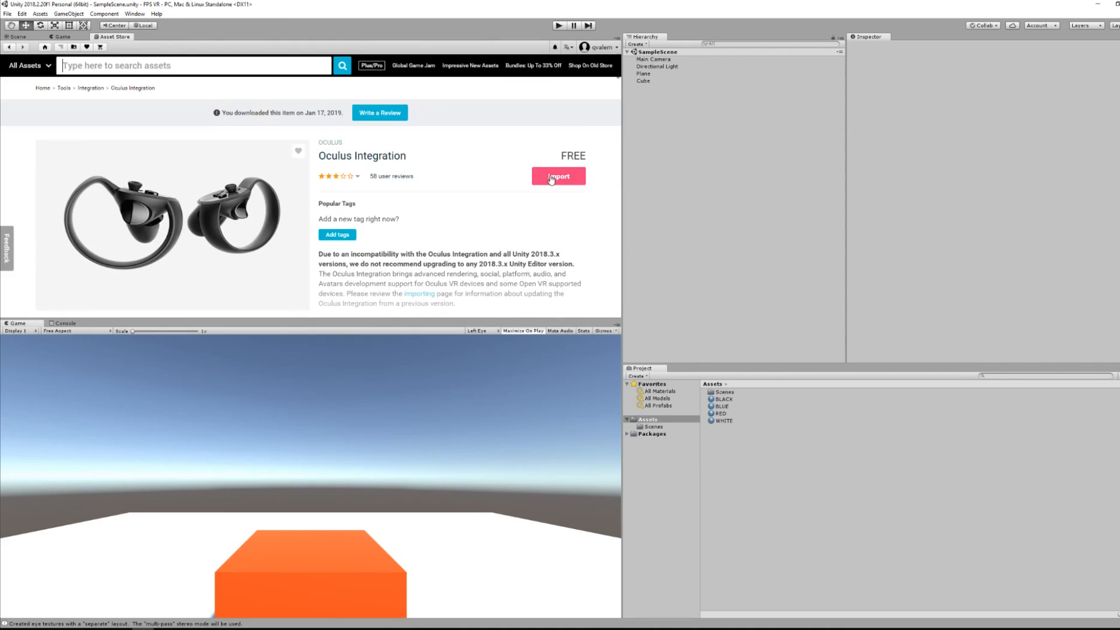
Import all Oculus Integration package files and answer the plugin restart prompt.
{"action": "left_click", "coordinate": [558, 176]}
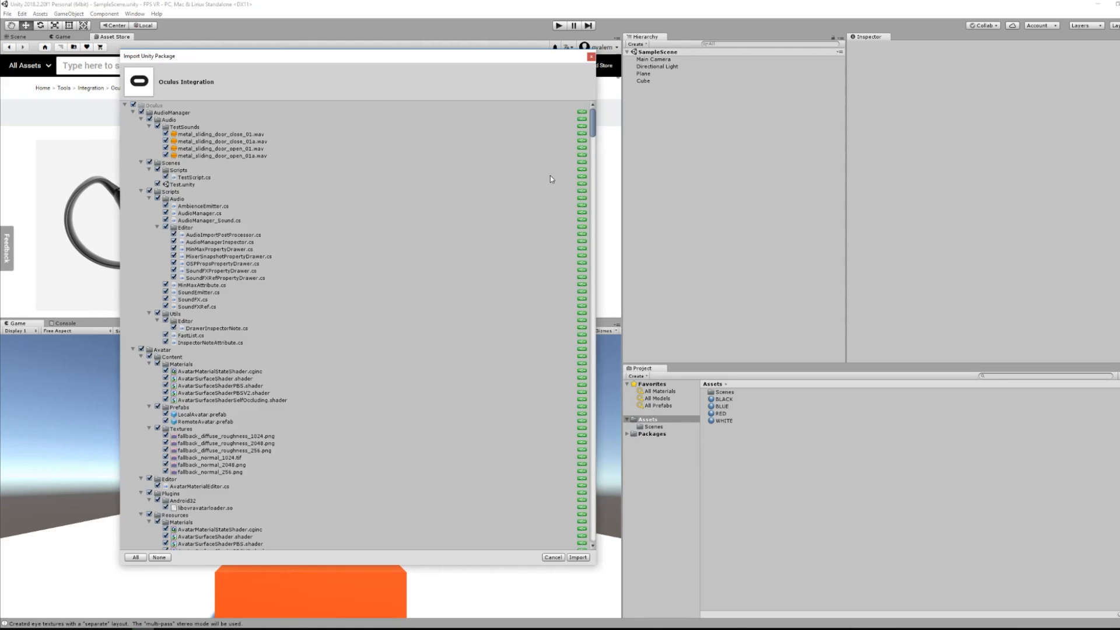
{"action": "scroll", "scroll_direction": "down", "scroll_amount": 3}
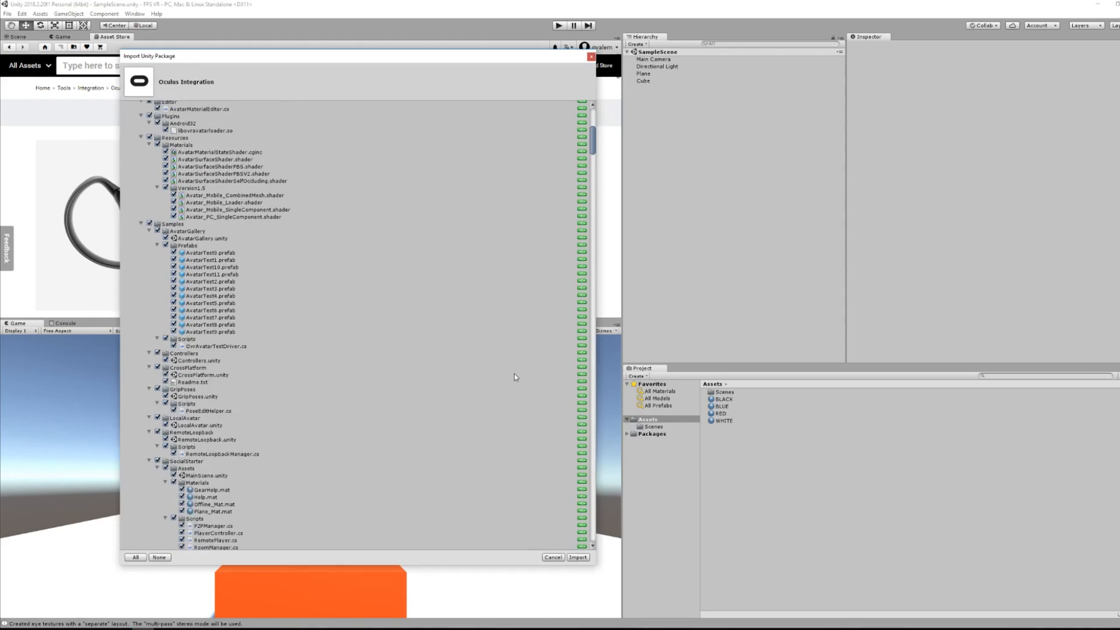
{"action": "left_click", "coordinate": [577, 557]}
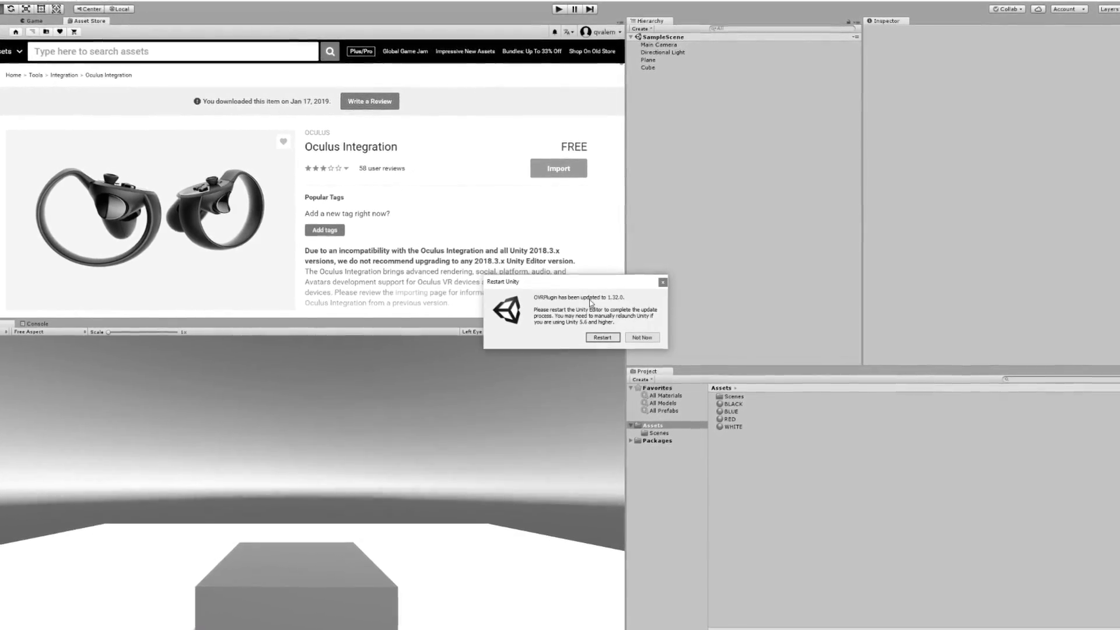
{"action": "left_click", "coordinate": [601, 337]}
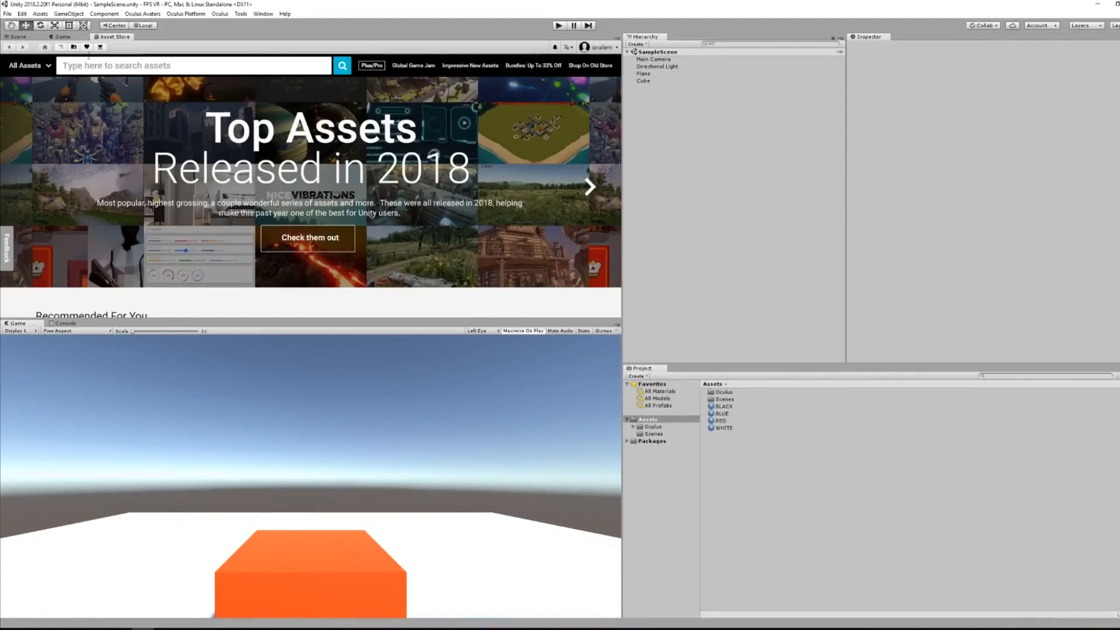
{"action": "left_click", "coordinate": [19, 37]}
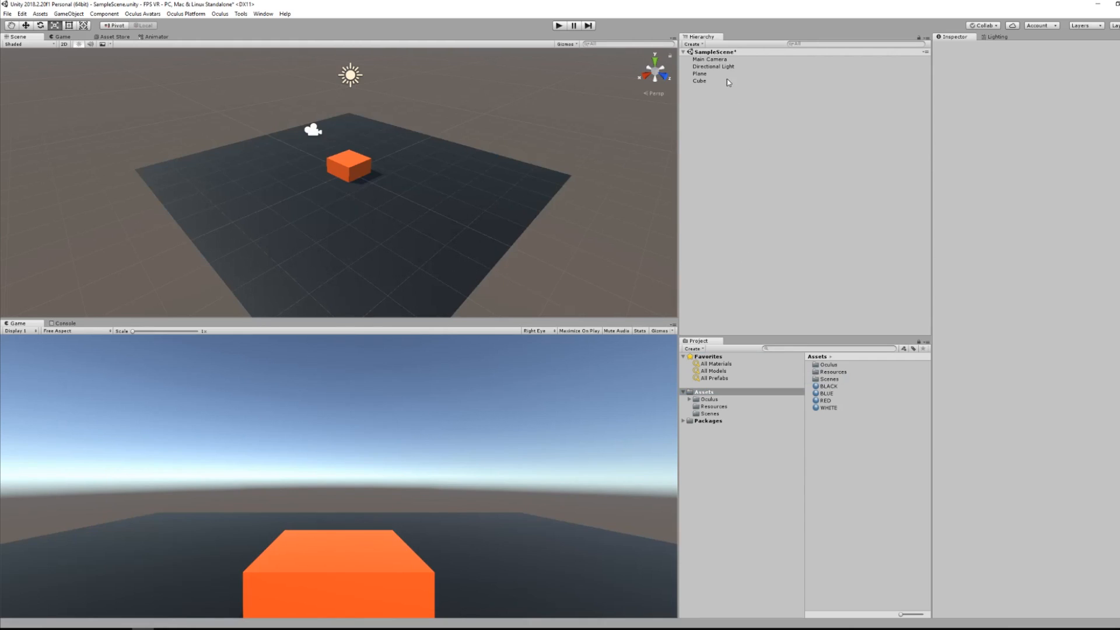
Delete the Main Camera and place an OVRPlayerController prefab in the scene.
{"action": "left_click", "coordinate": [709, 58]}
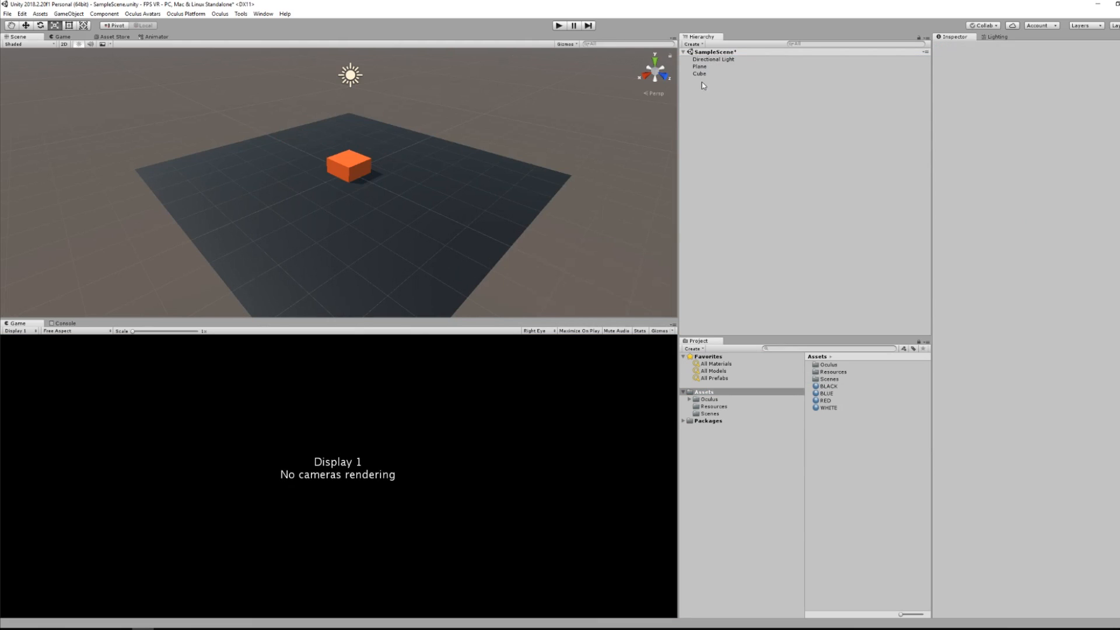
{"action": "right_click", "coordinate": [702, 85]}
{"action": "type", "text": "1"}
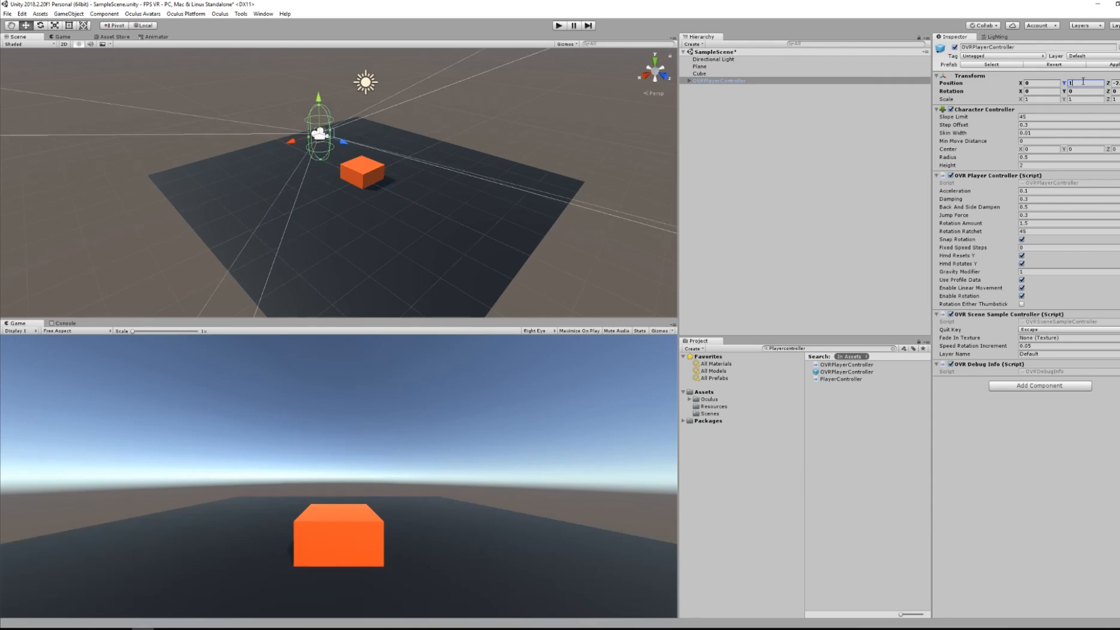
Expand OVRPlayerController, select OVRCameraRig, and pick a new Tracking Origin Type in OVR Manager.
{"action": "left_click", "coordinate": [718, 80]}
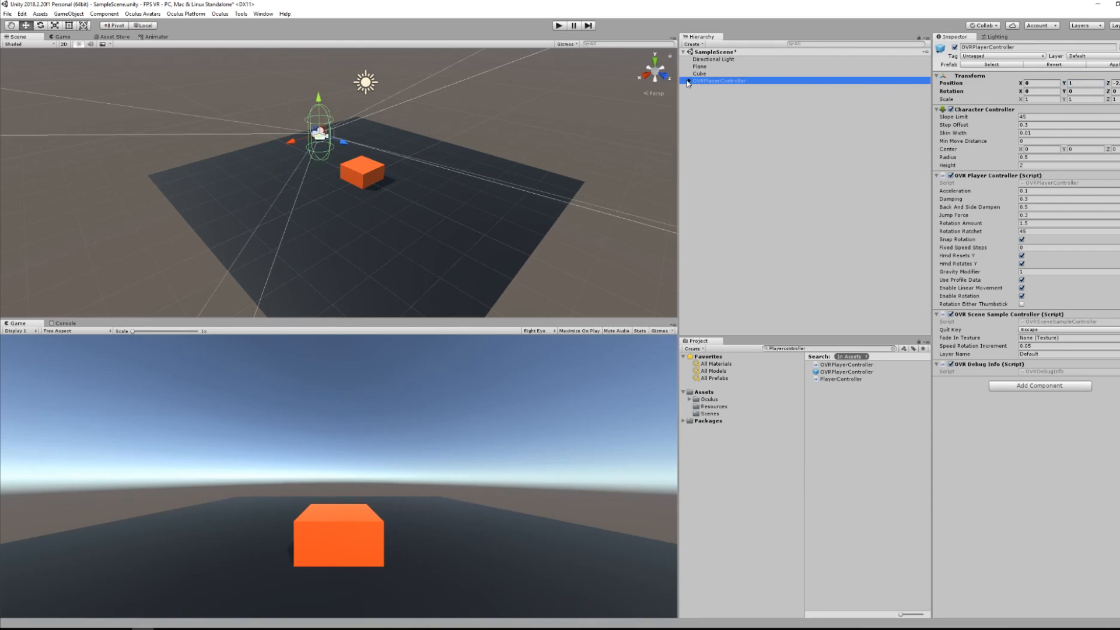
{"action": "left_click", "coordinate": [688, 80]}
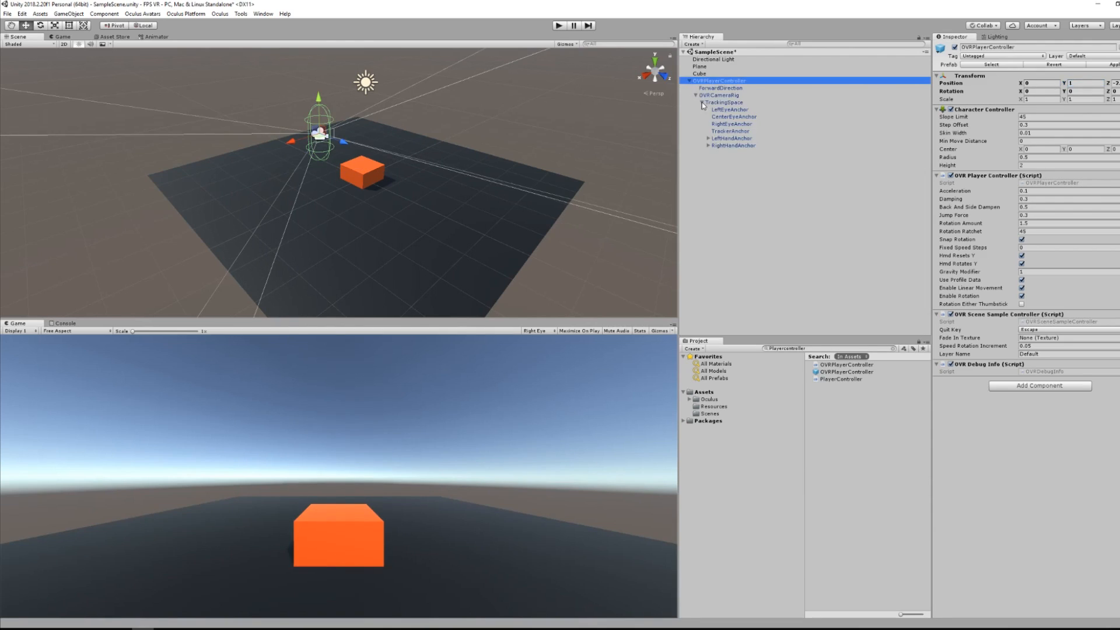
{"action": "left_click", "coordinate": [719, 95]}
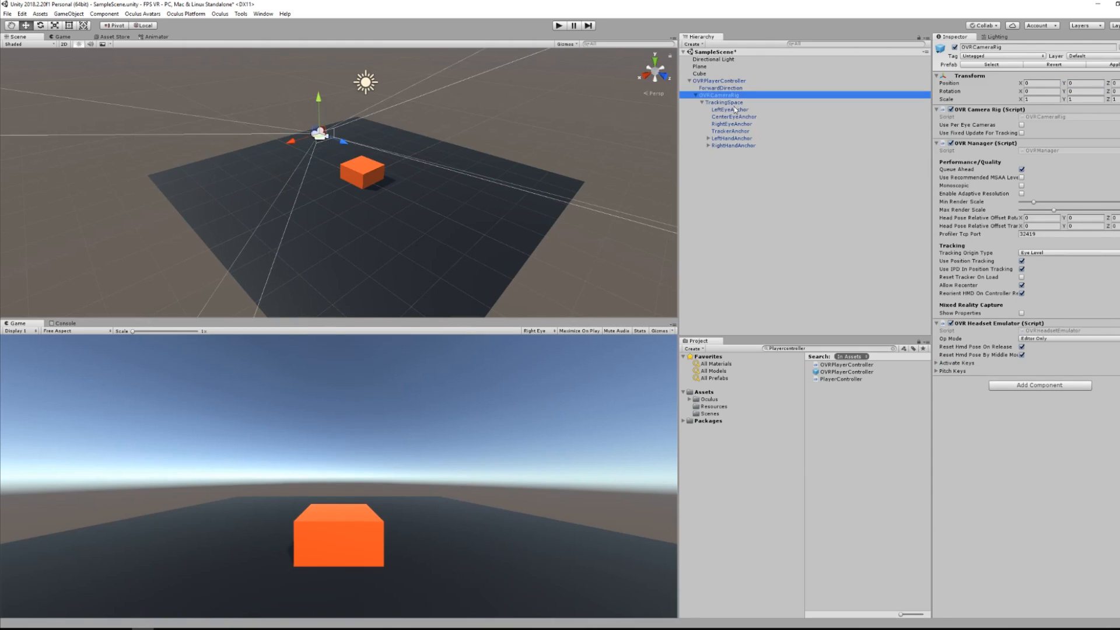
{"action": "left_click", "coordinate": [1064, 252]}
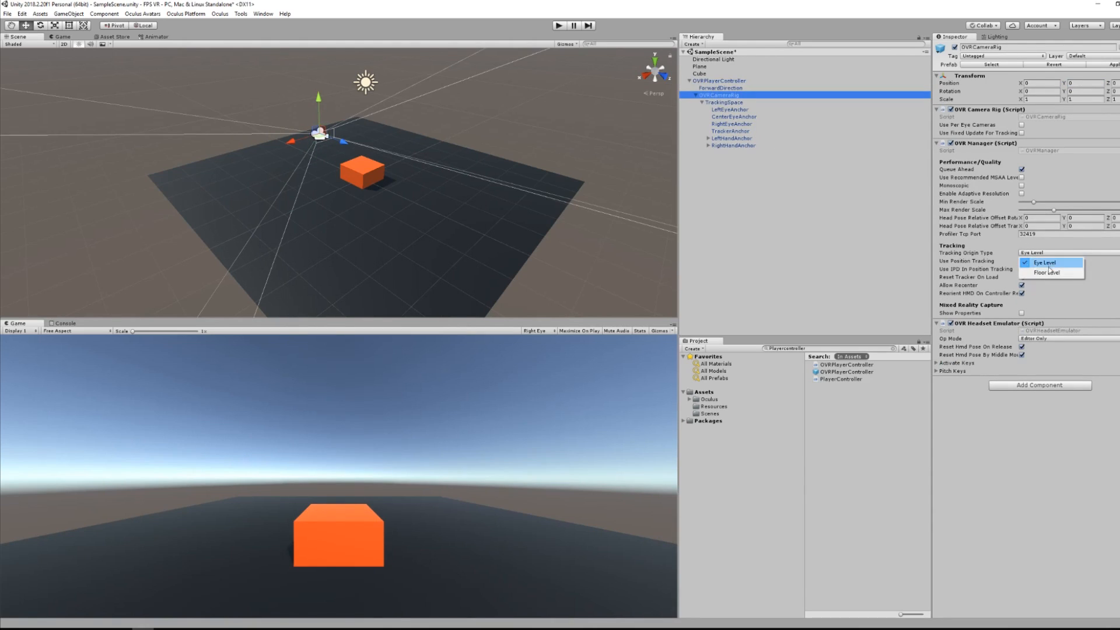
{"action": "left_click", "coordinate": [1047, 272]}
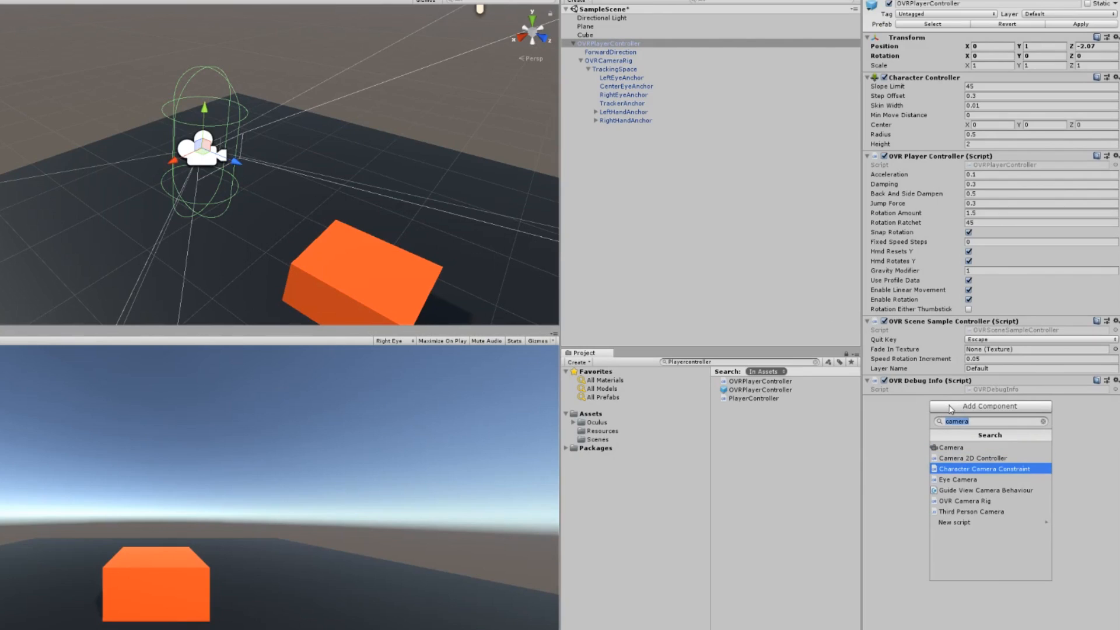
Add a Character Camera Constraint with OVRCameraRig as Camera Rig and Dynamic Height ticked.
{"action": "left_click", "coordinate": [988, 469]}
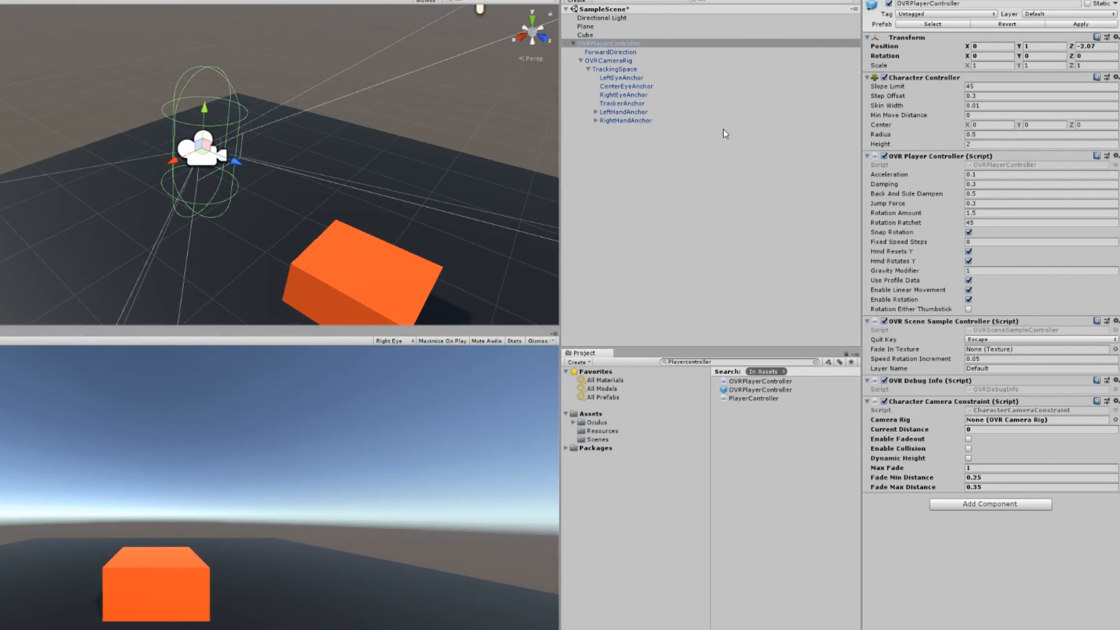
{"action": "left_click", "coordinate": [1036, 420]}
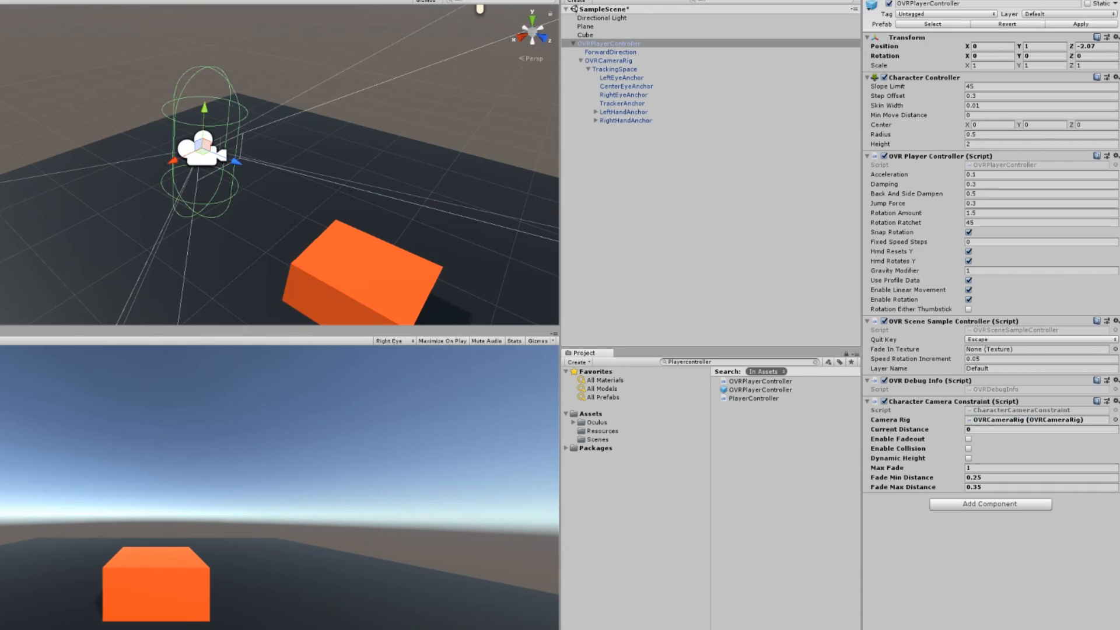
{"action": "left_click", "coordinate": [976, 454]}
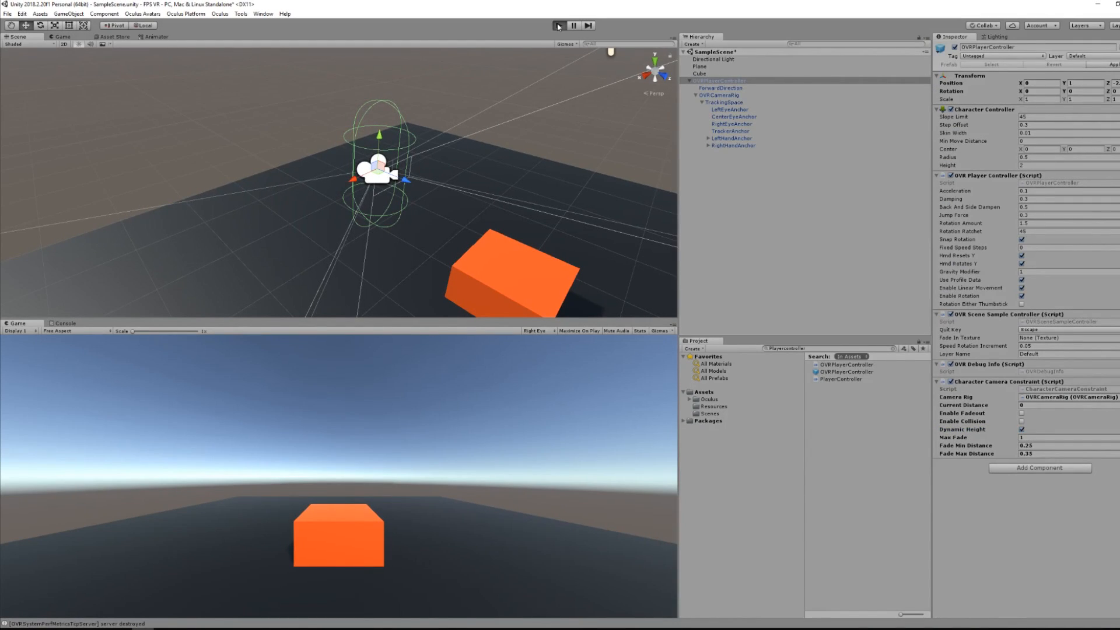
{"action": "left_click", "coordinate": [560, 25]}
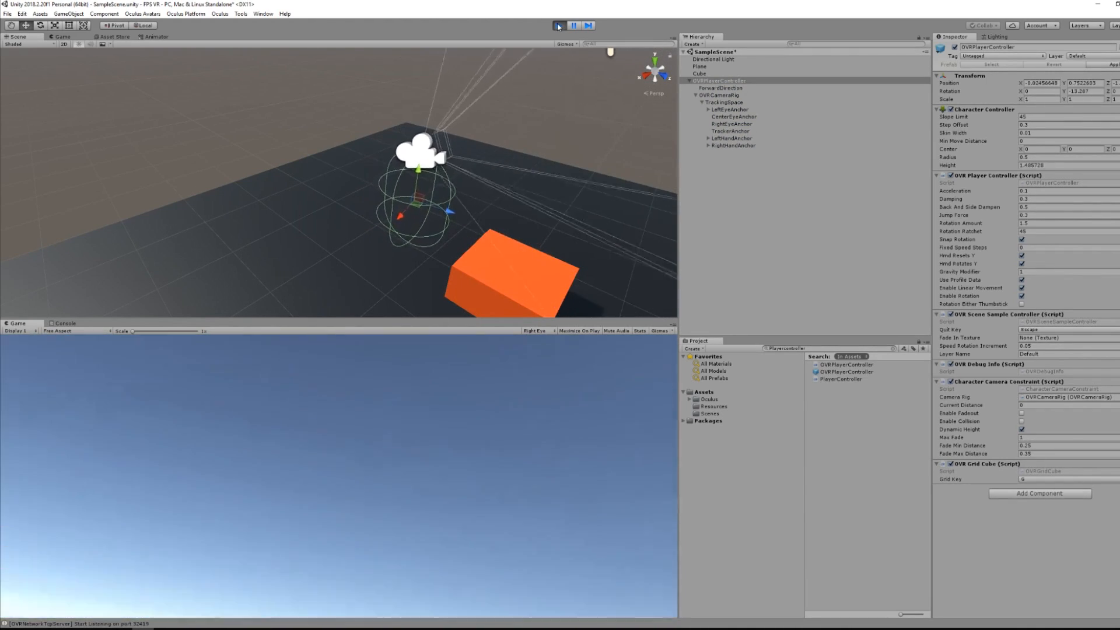
{"action": "left_click", "coordinate": [559, 25]}
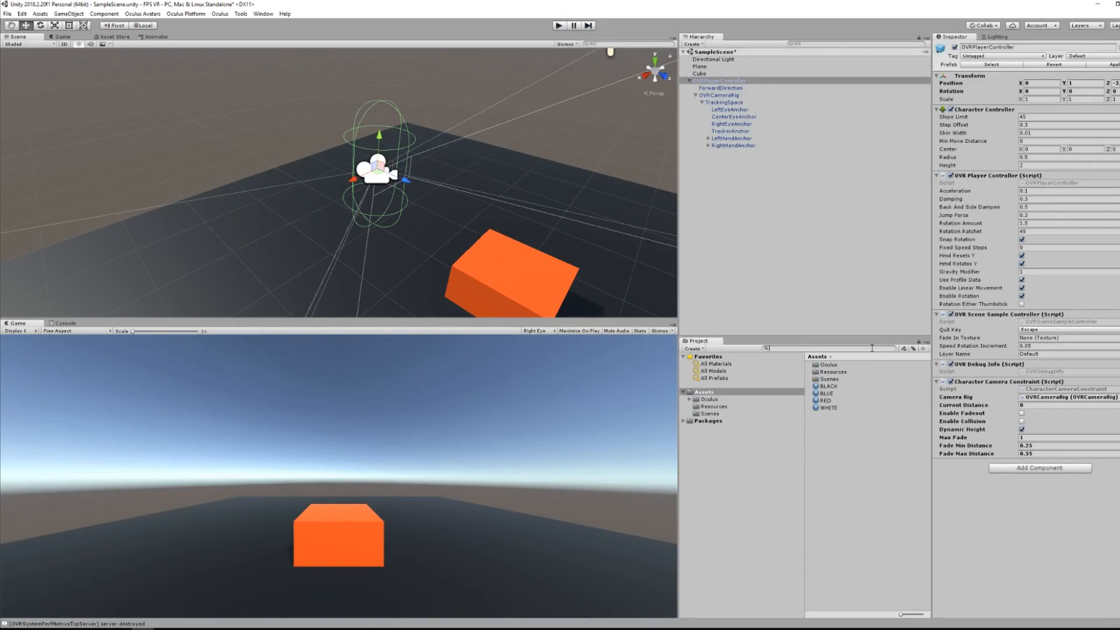
Find the LocalAvatar prefab and place it inside TrackingSpace.
{"action": "type", "text": "local"}
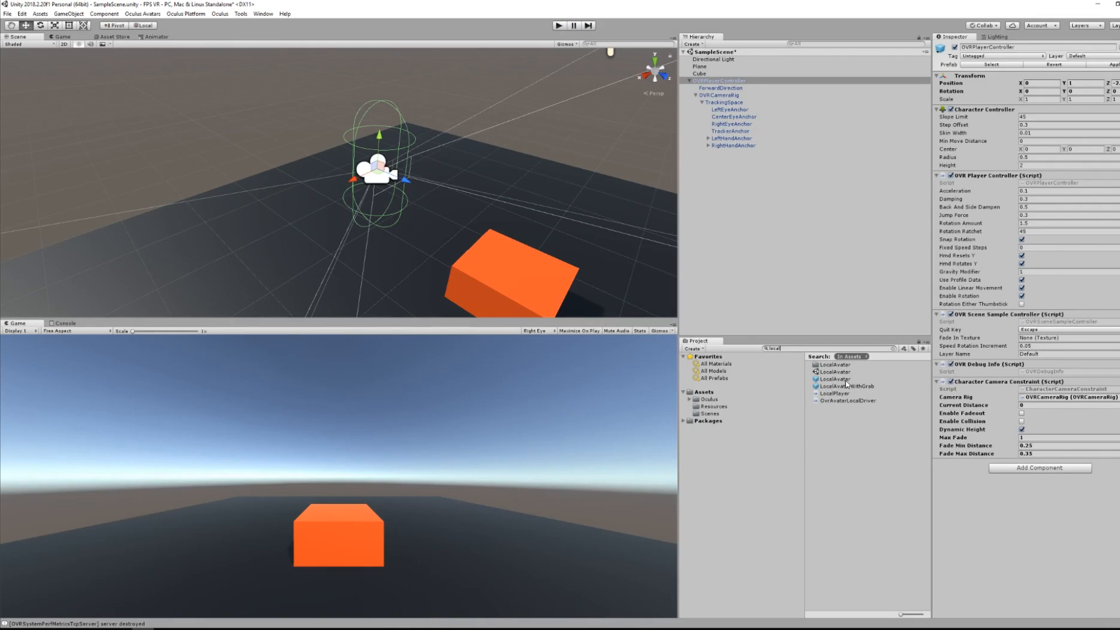
{"action": "left_click", "coordinate": [726, 102]}
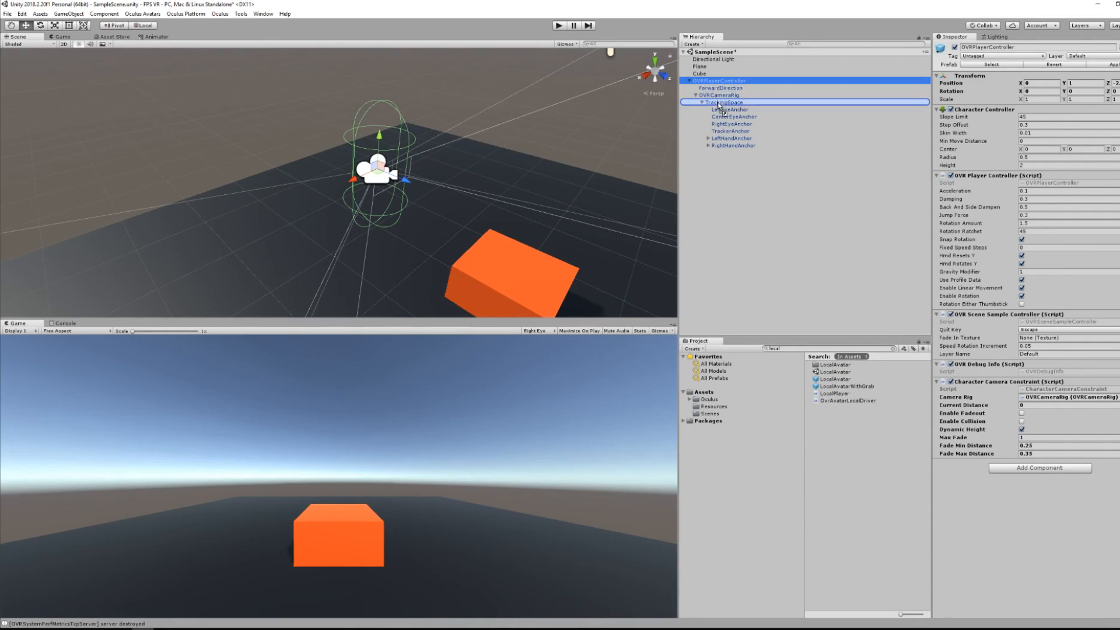
{"action": "left_click", "coordinate": [725, 152]}
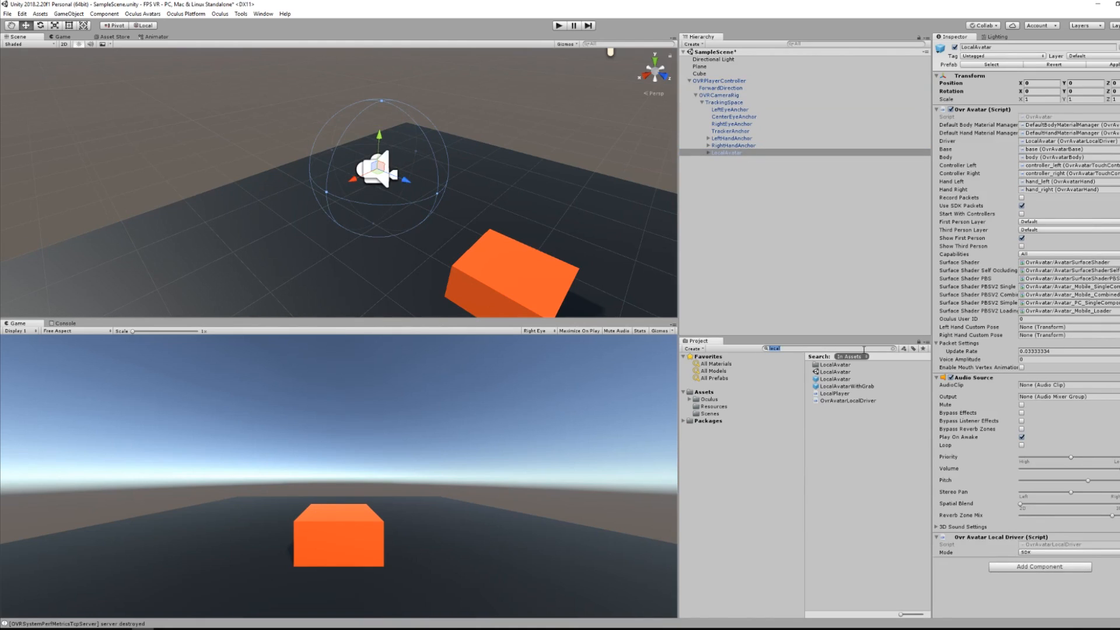
Add AvatarGrabberLeft and AvatarGrabberRight under the LocalAvatar.
{"action": "type", "text": "grab"}
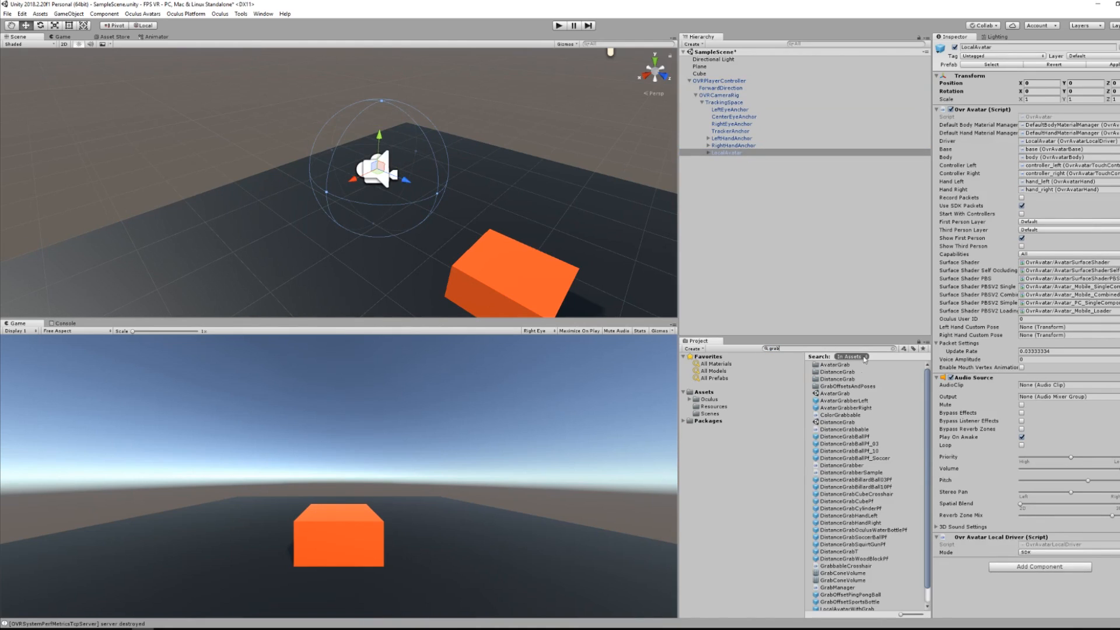
{"action": "left_click", "coordinate": [725, 153]}
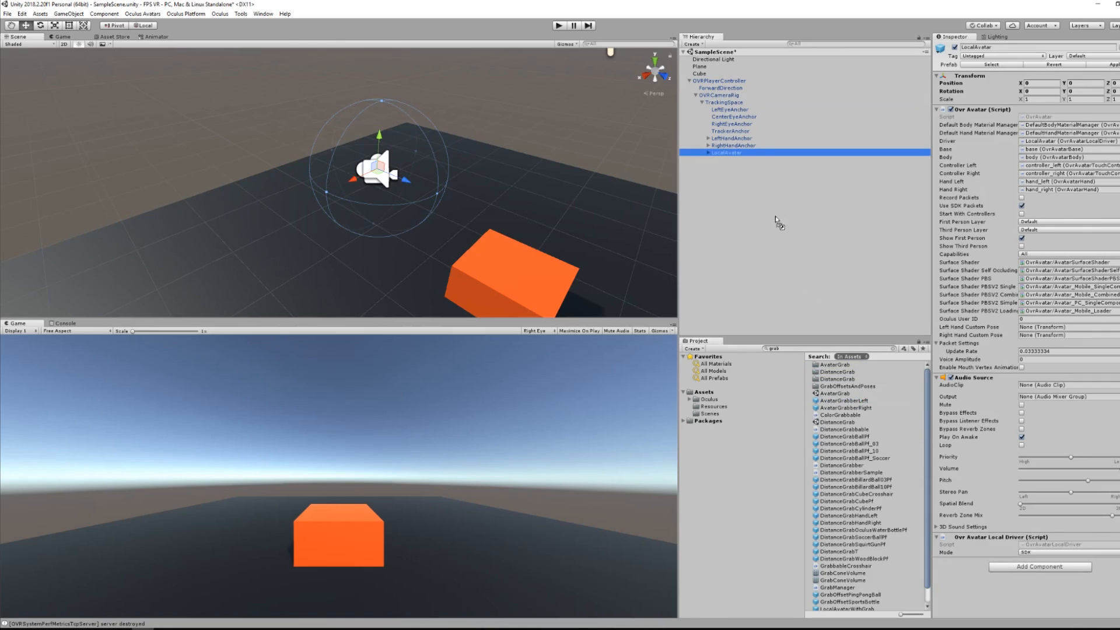
{"action": "left_click", "coordinate": [742, 218]}
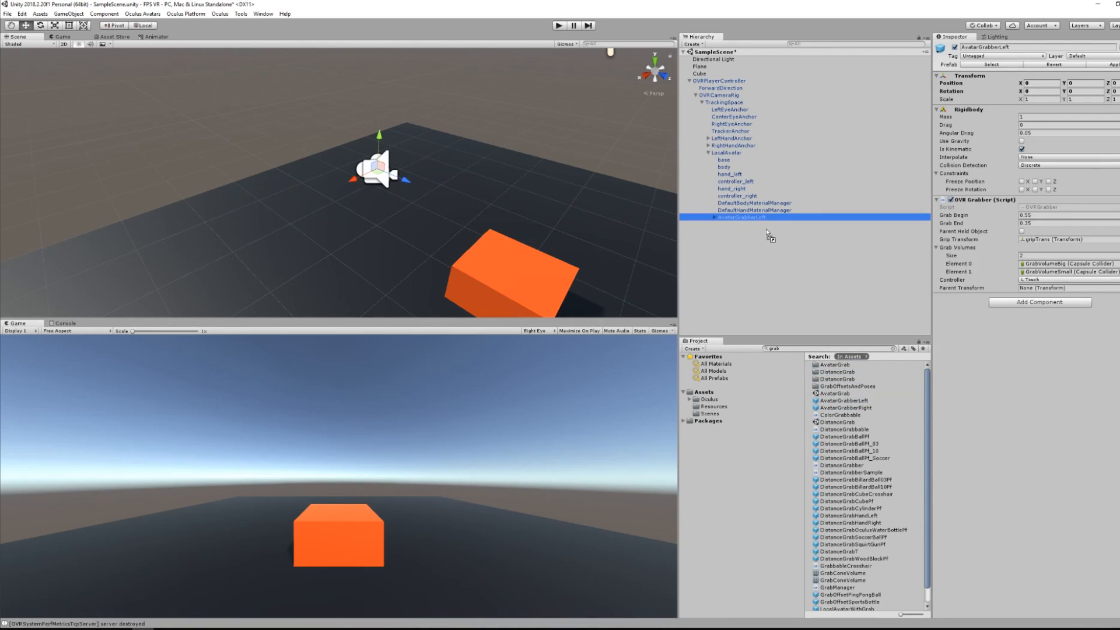
{"action": "left_click", "coordinate": [741, 224]}
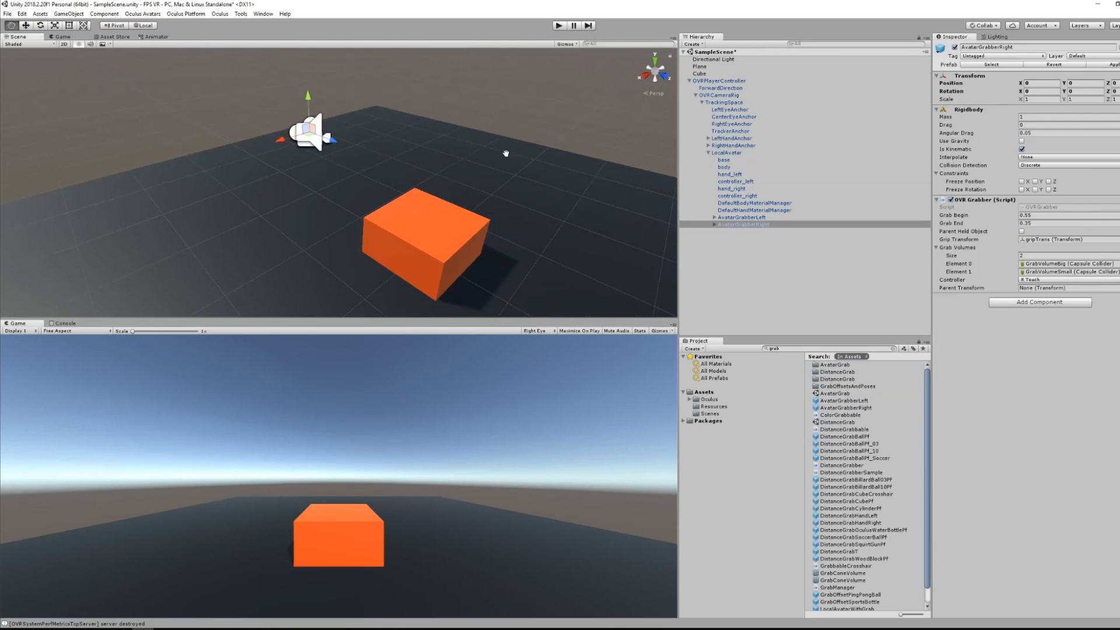
{"action": "left_click", "coordinate": [699, 73]}
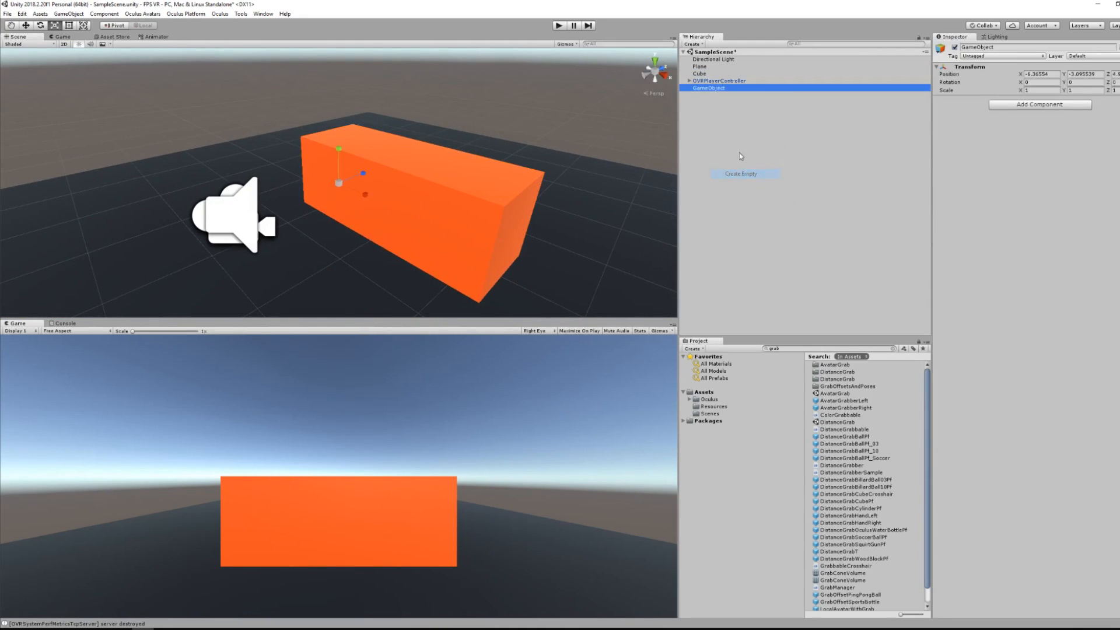
Reset the empty object's Transform so it sits at the scene origin.
{"action": "right_click", "coordinate": [942, 67]}
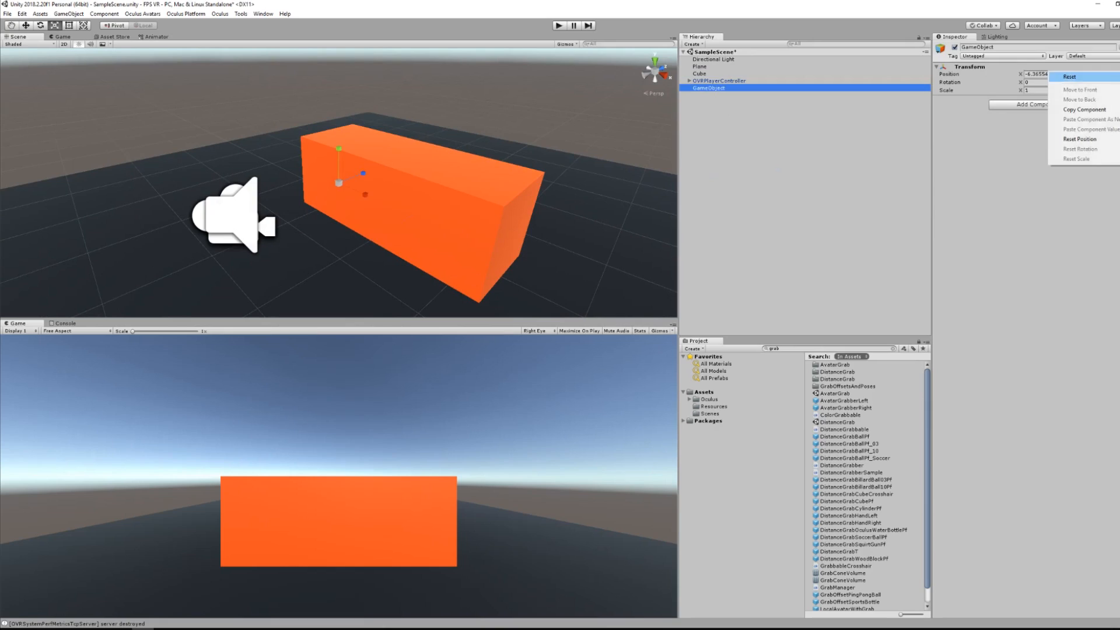
{"action": "left_click", "coordinate": [1069, 76]}
{"action": "type", "text": "Cube"}
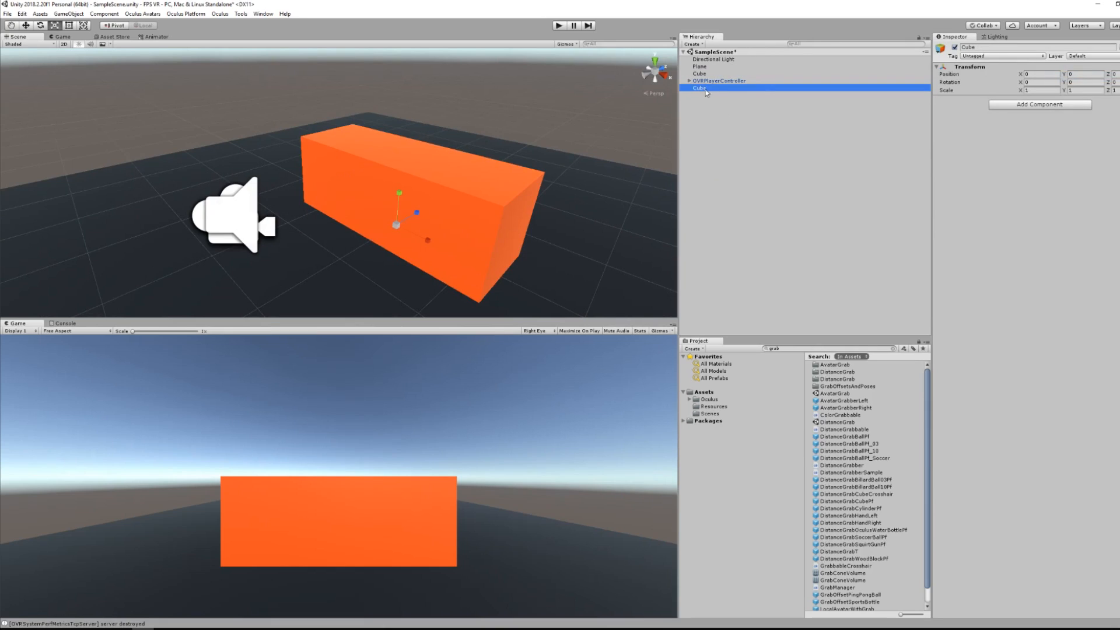
Add a 3D cube inside the Cubes group and build the pyramid on the table.
{"action": "right_click", "coordinate": [700, 88]}
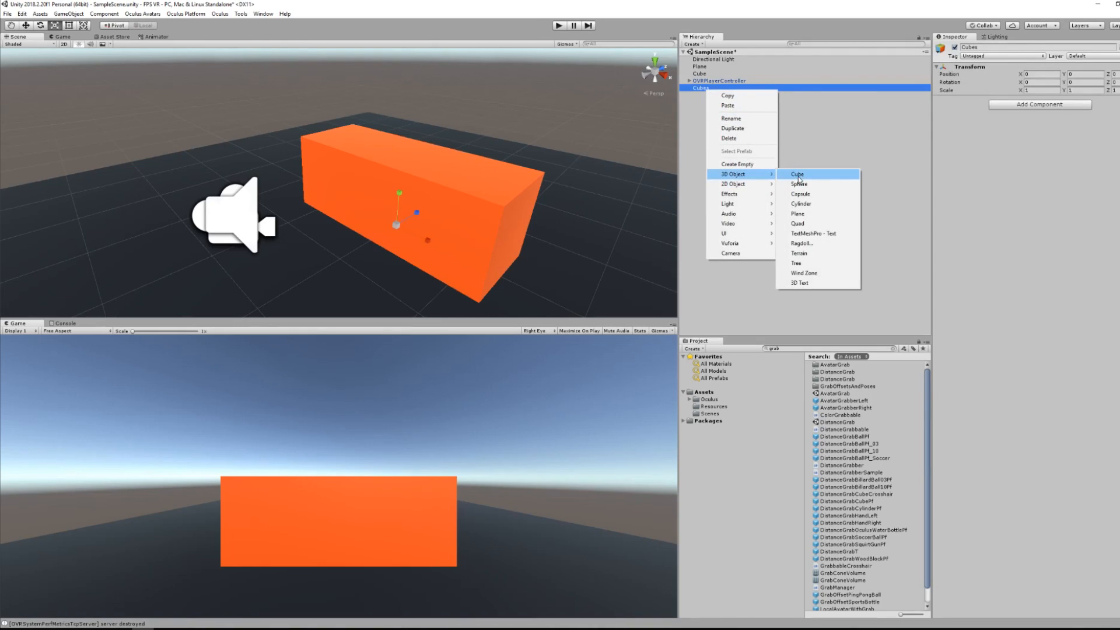
{"action": "left_click", "coordinate": [796, 174]}
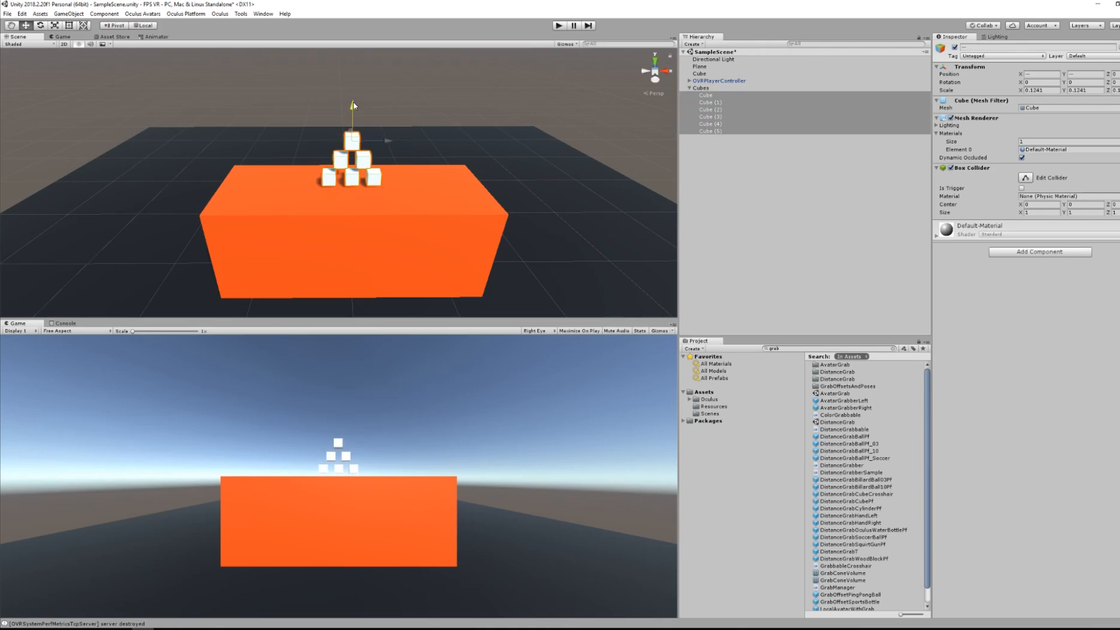
{"action": "left_click", "coordinate": [1040, 252]}
{"action": "type", "text": "ovrgr"}
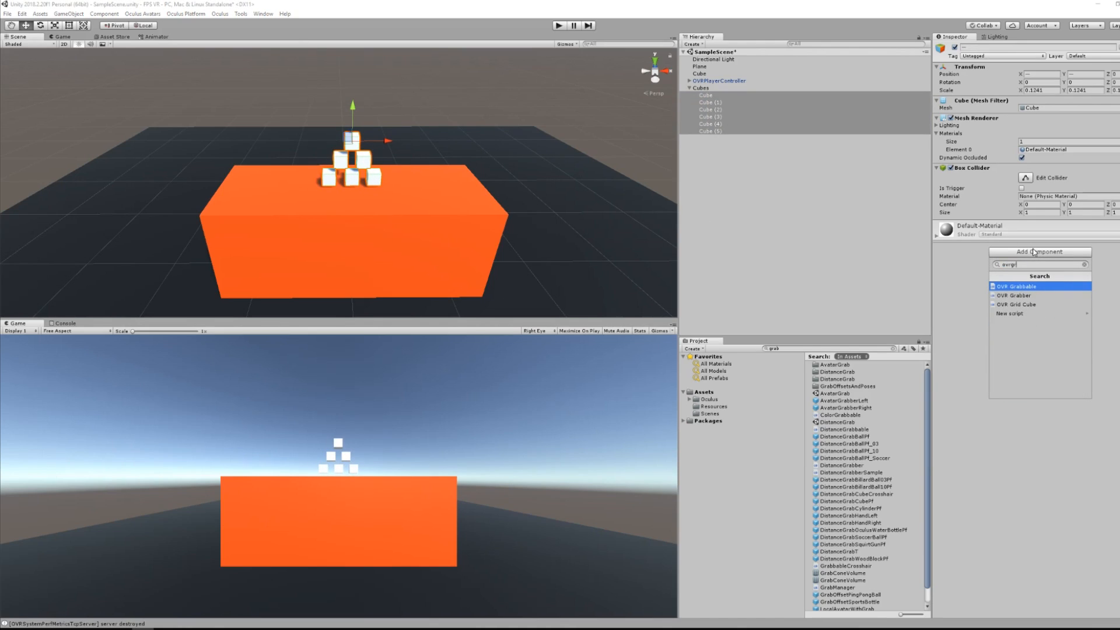
Give all six cubes OVR Grabbable and Rigidbody components.
{"action": "left_click", "coordinate": [1014, 286]}
{"action": "type", "text": "rig"}
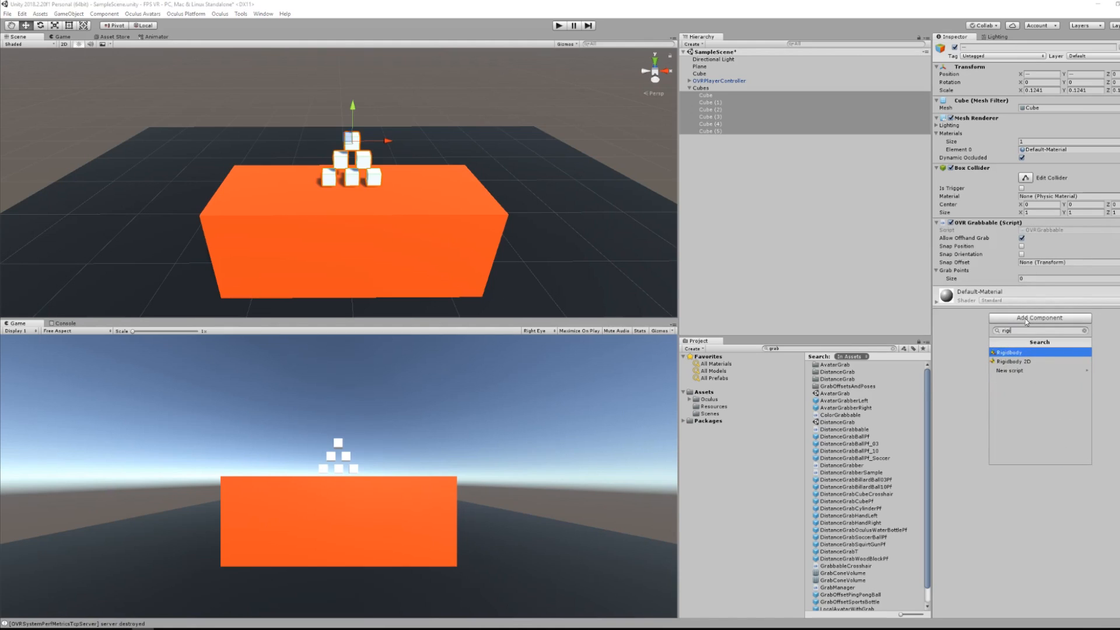
{"action": "left_click", "coordinate": [1009, 353]}
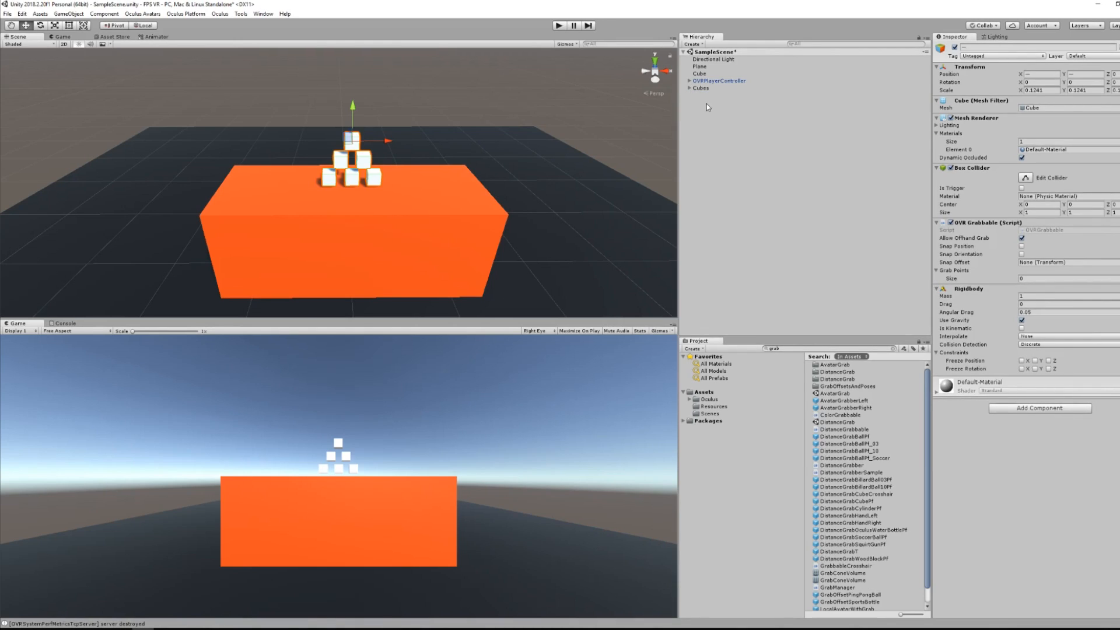
{"action": "left_click", "coordinate": [718, 80]}
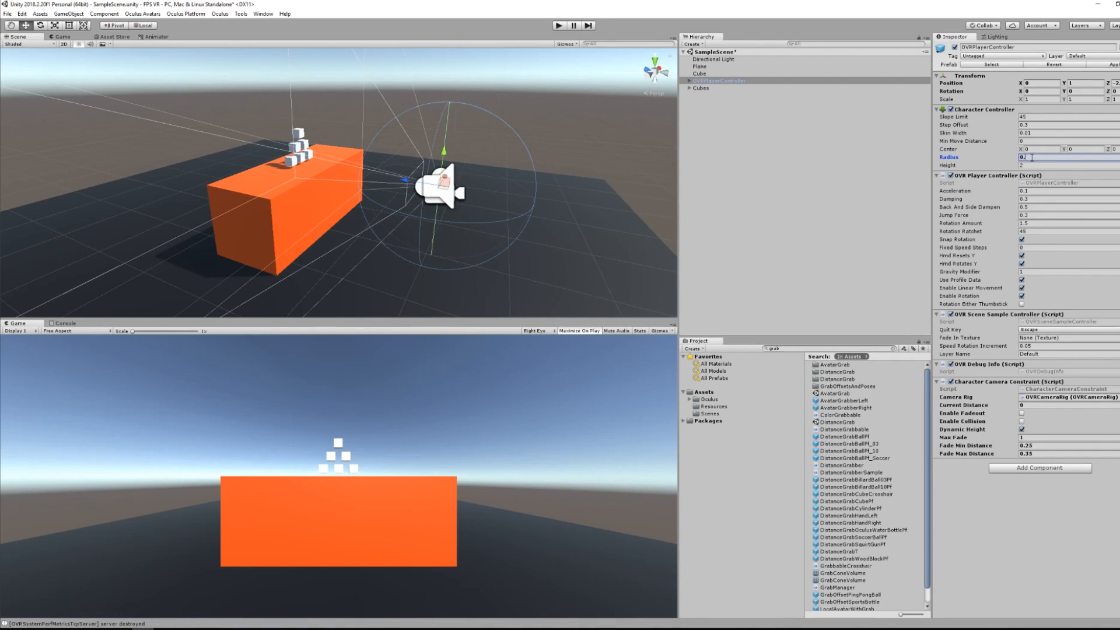
Set the Character Controller radius to 0.2 and enter Play mode.
{"action": "type", "text": "0.2"}
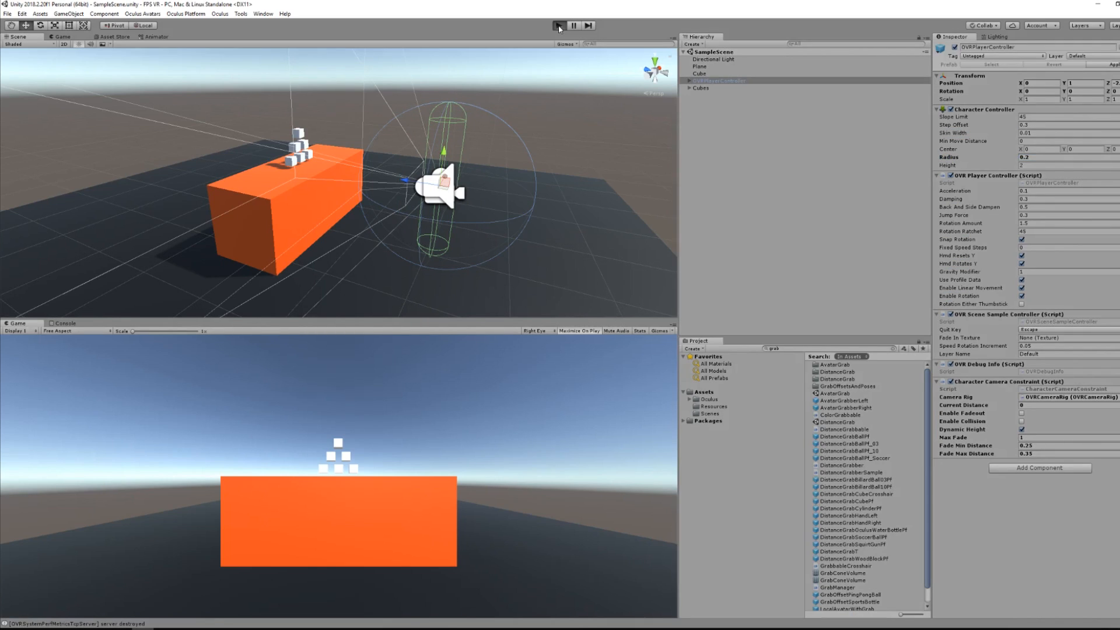
{"action": "left_click", "coordinate": [559, 26]}
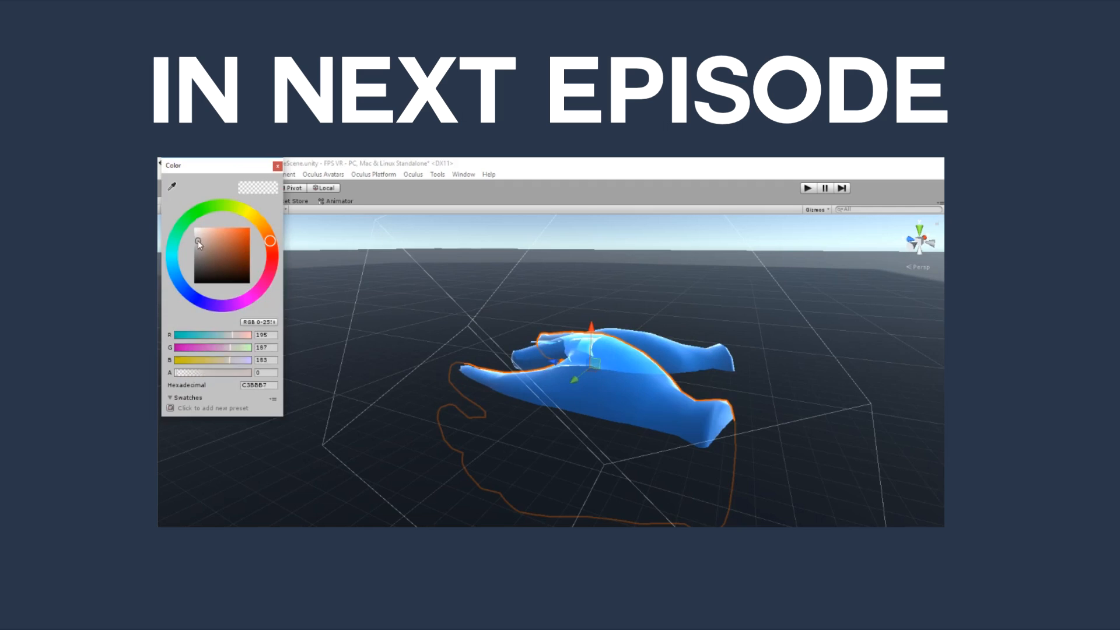
{"action": "left_click", "coordinate": [277, 165]}
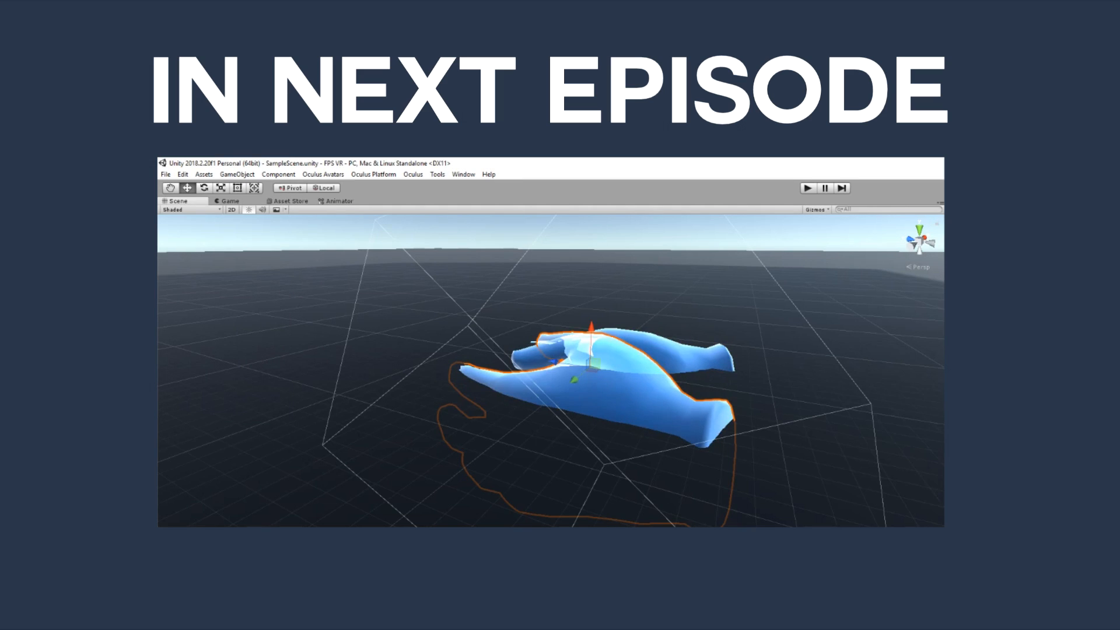